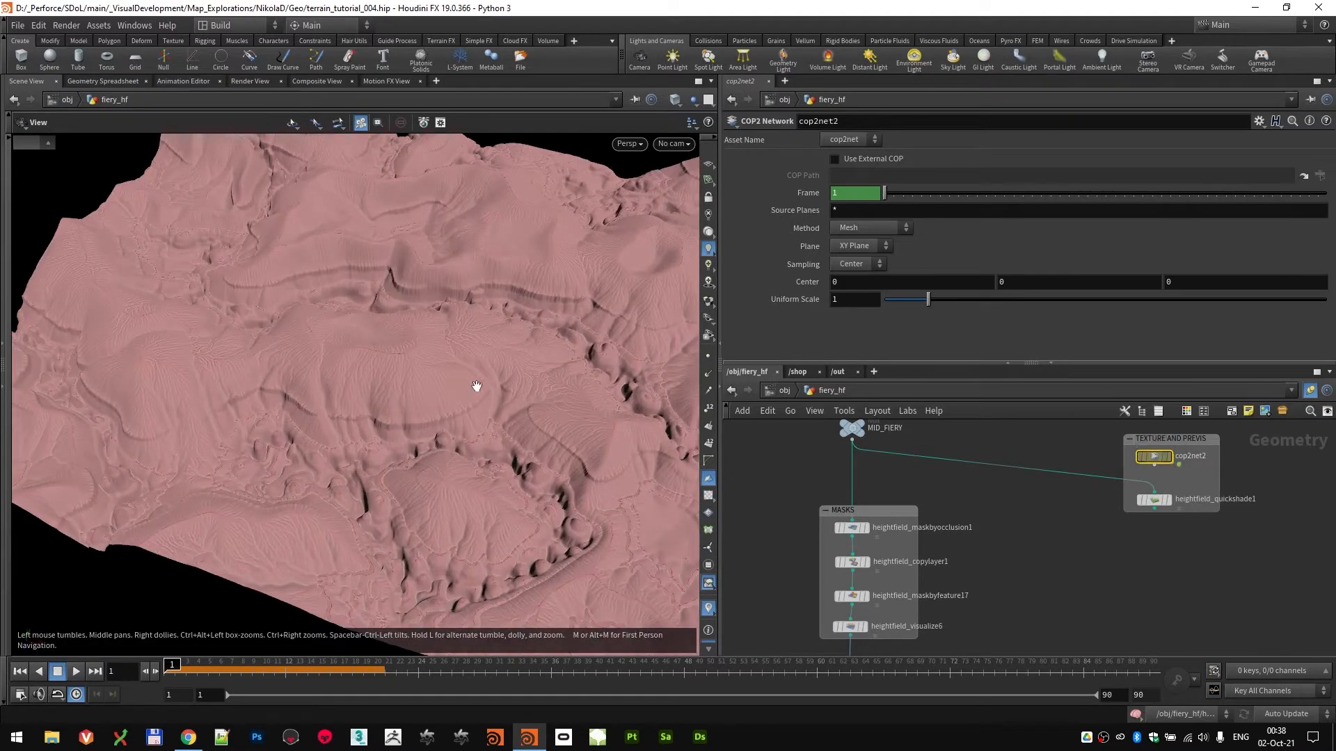
Step: Orbit the terrain viewport to see the whole fiery biome model
drag(476, 386, 450, 382)
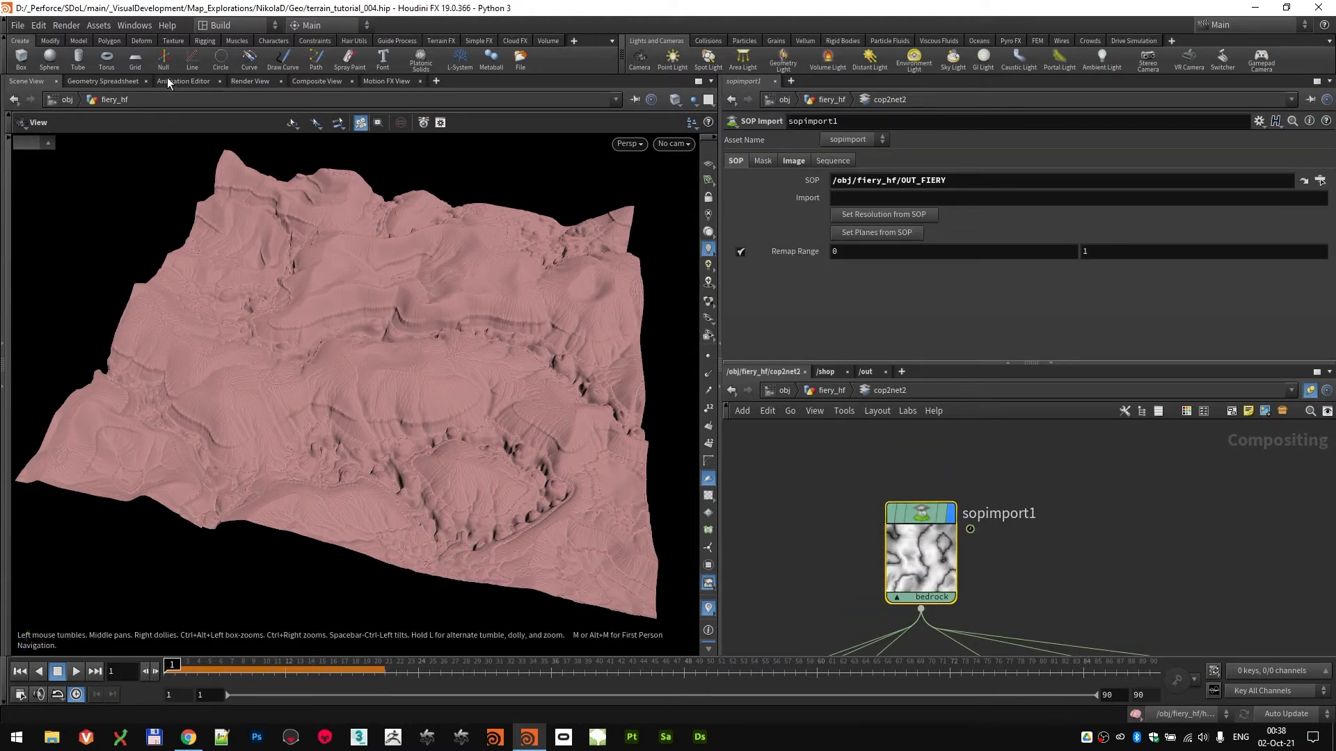
Step: View the bedrock plane in Composite View and list sopimport1's heightfield planes
click(315, 80)
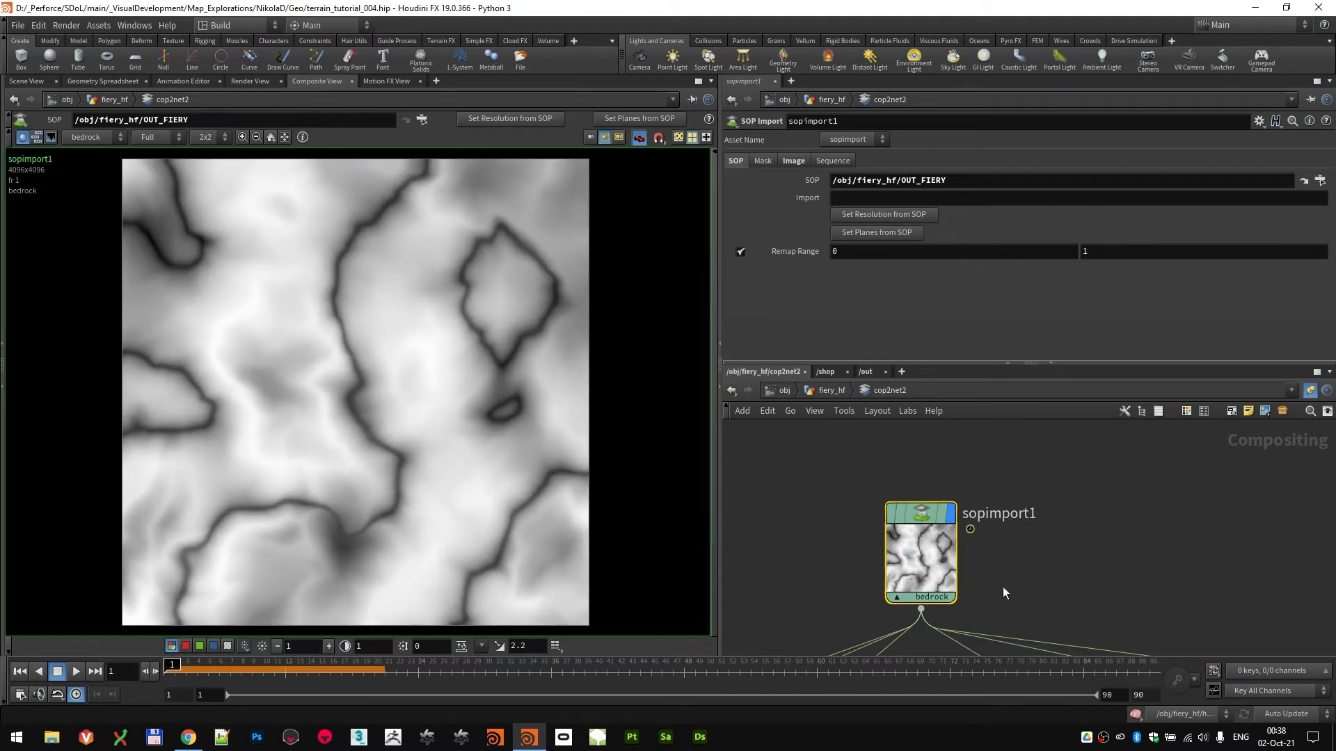
mouse_move(890, 71)
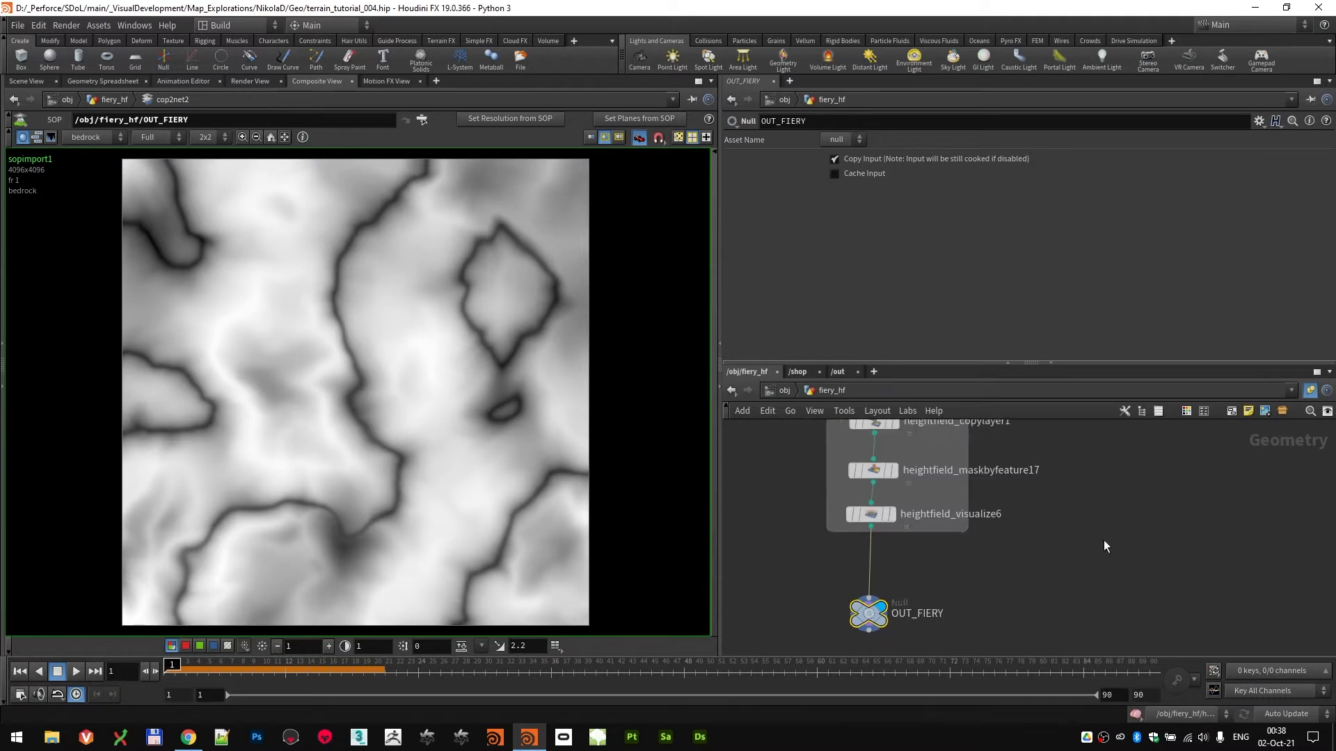
click(1139, 493)
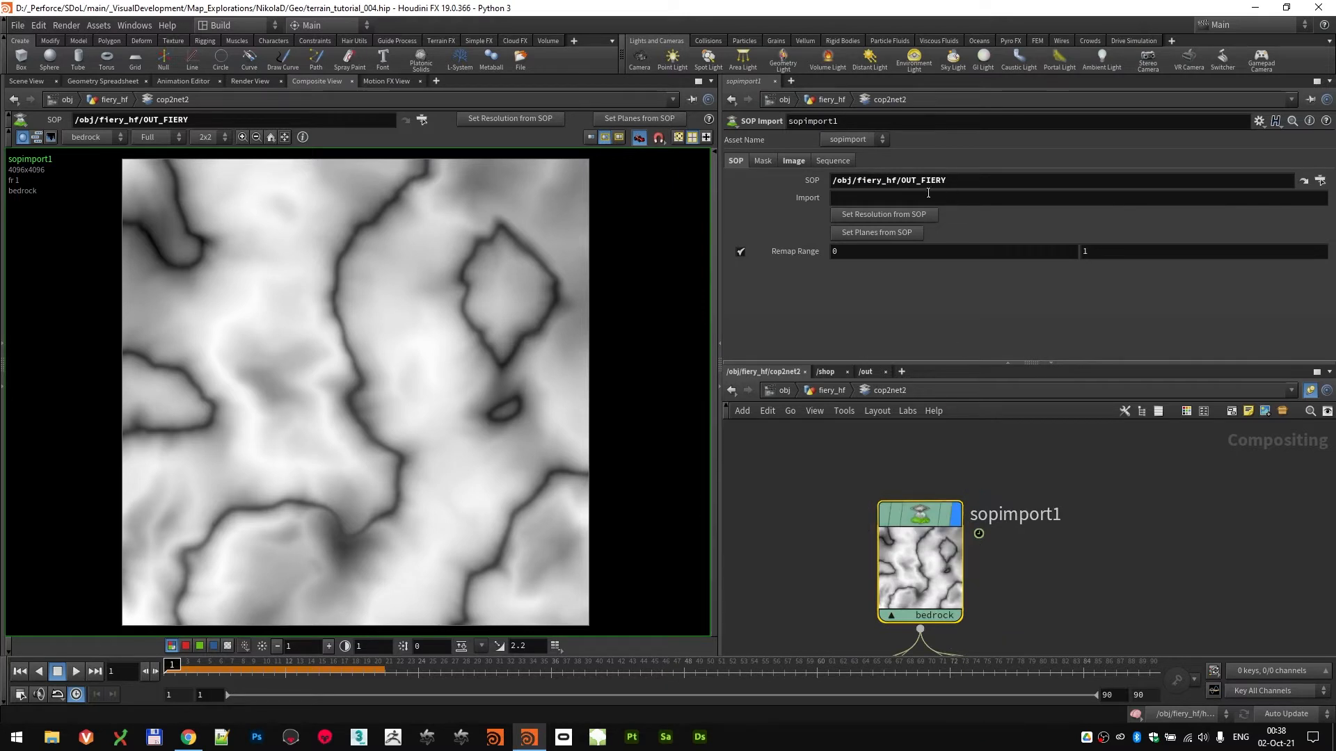
mouse_move(921, 248)
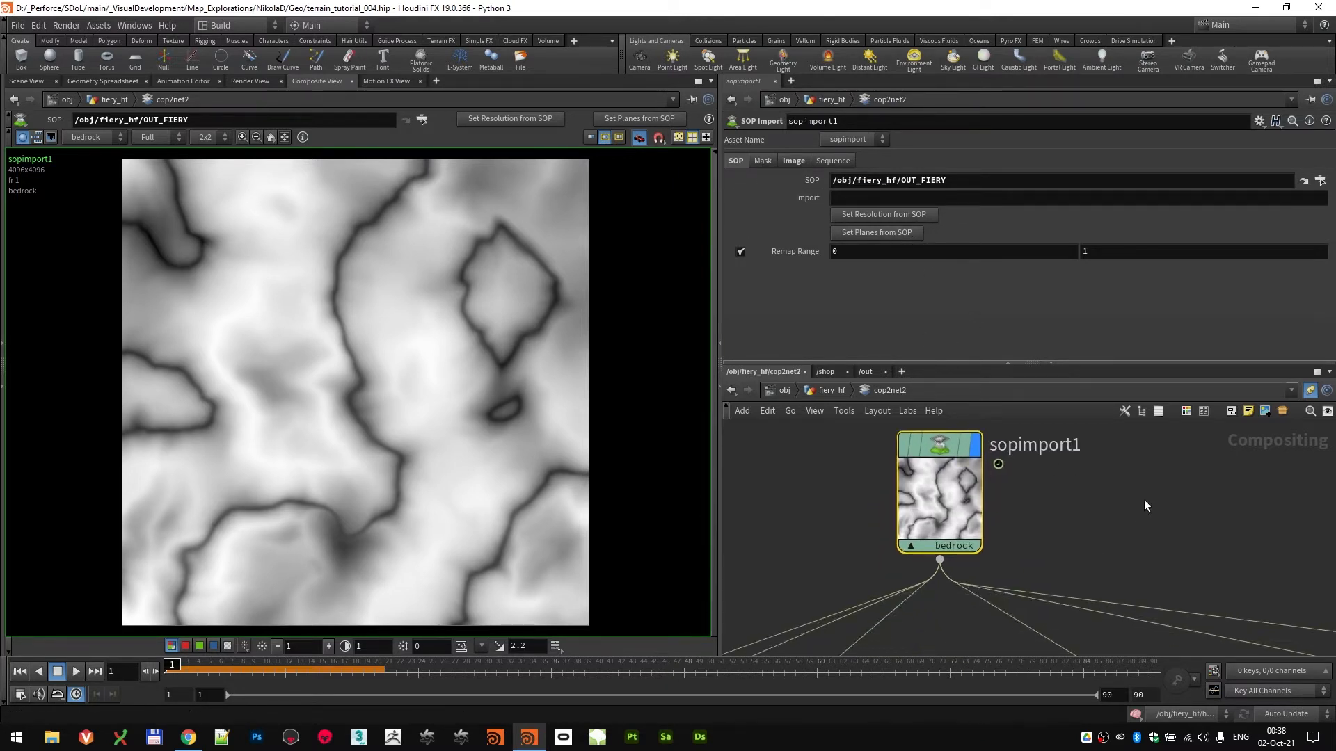
click(953, 546)
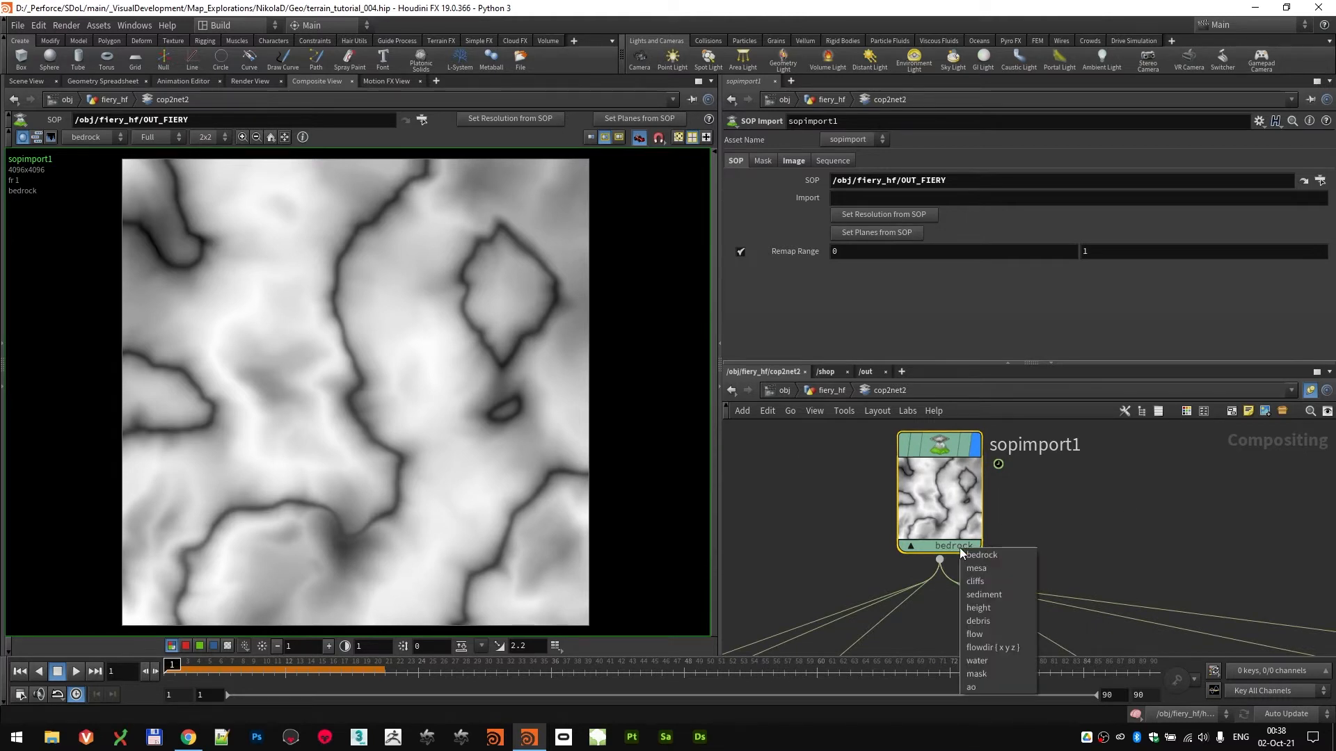
mouse_move(977, 567)
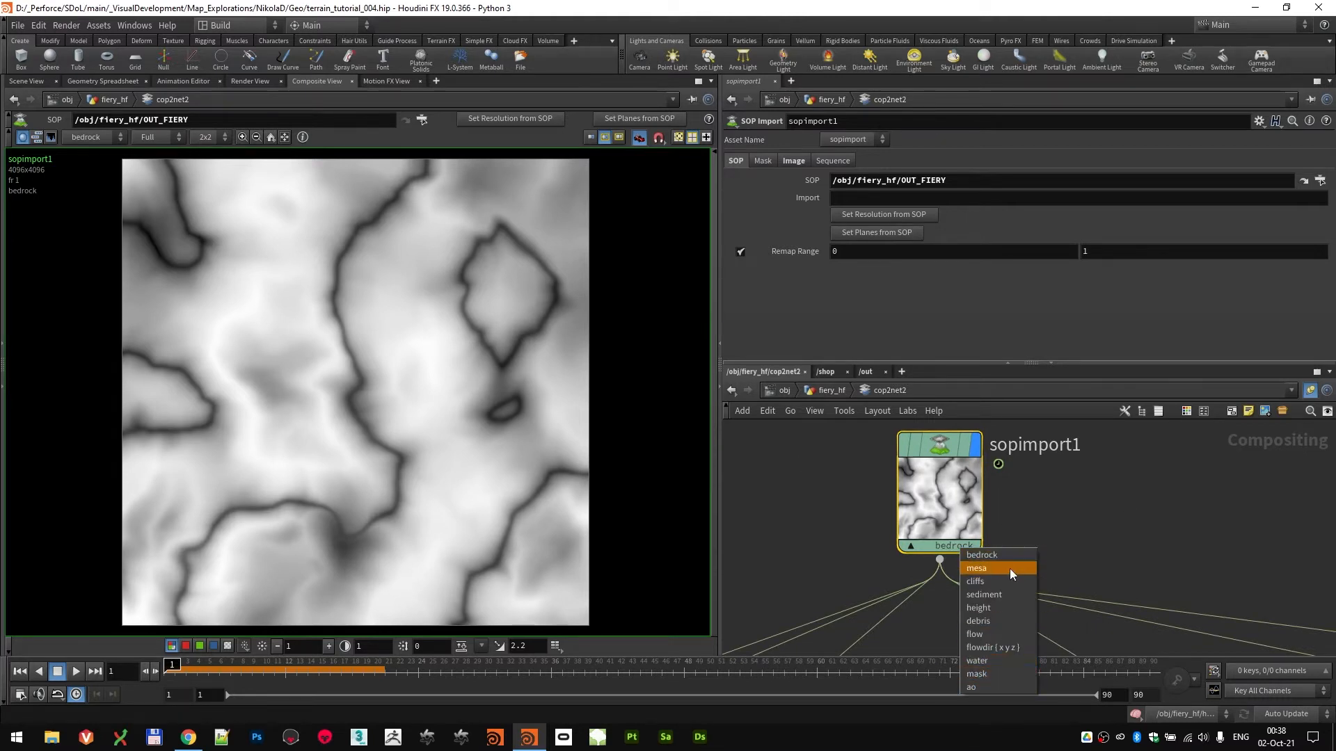
mouse_move(1021, 648)
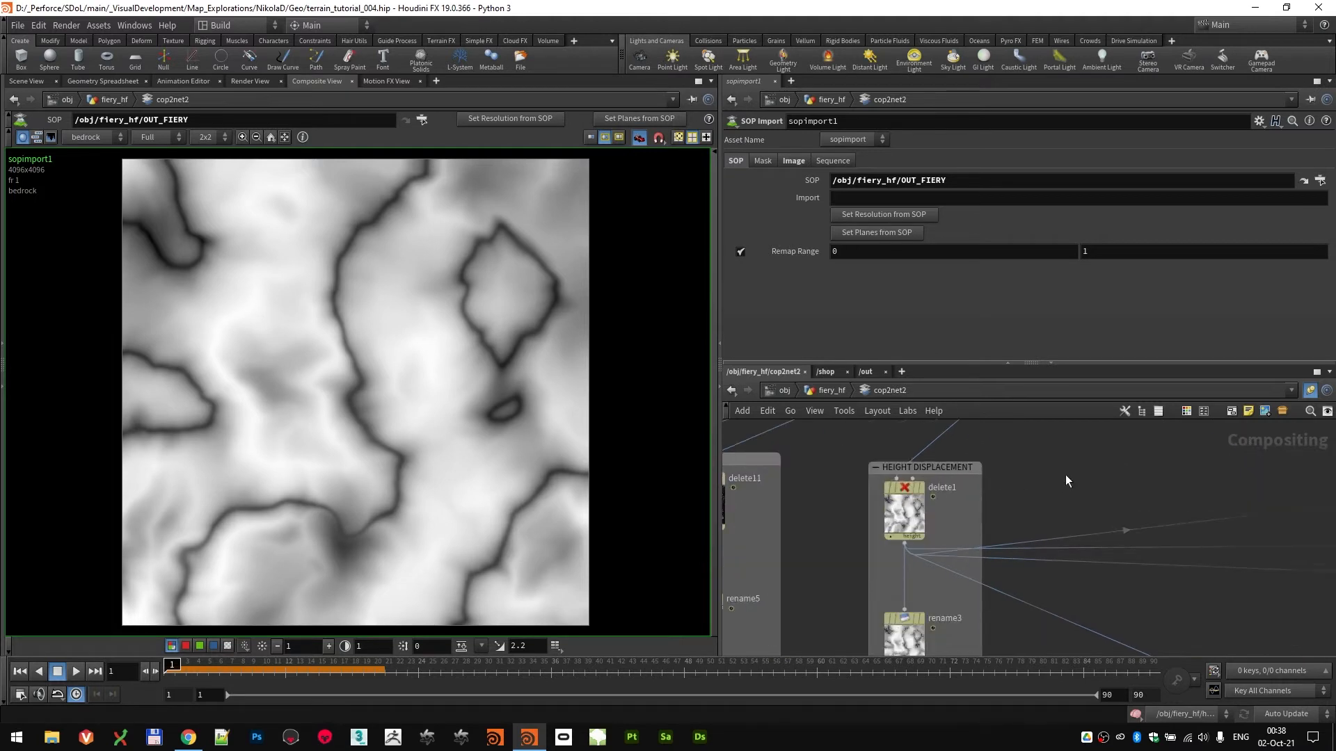
Step: Select composite14 to display its Minimum-operation lava mask
click(904, 510)
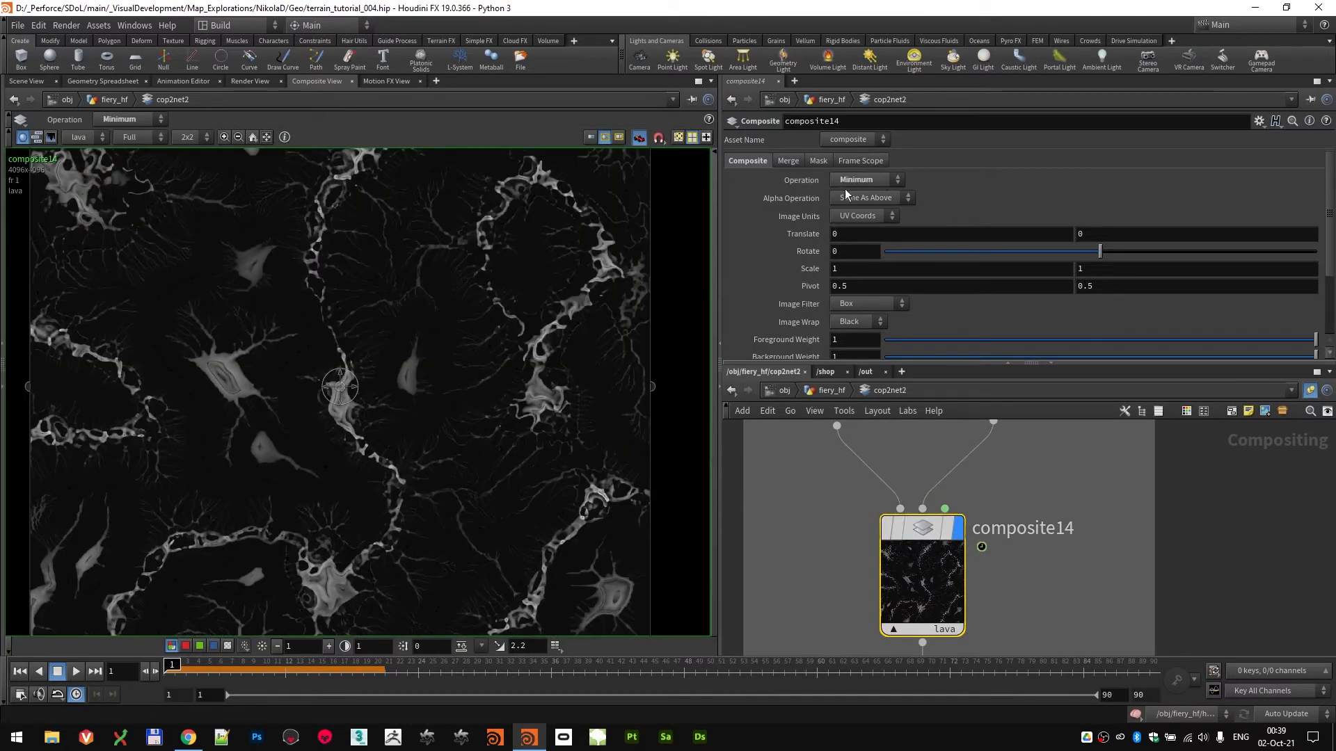
Step: Select rename6 to inspect its water-to-lava plane rename above OUT_lava
scroll(down, 3)
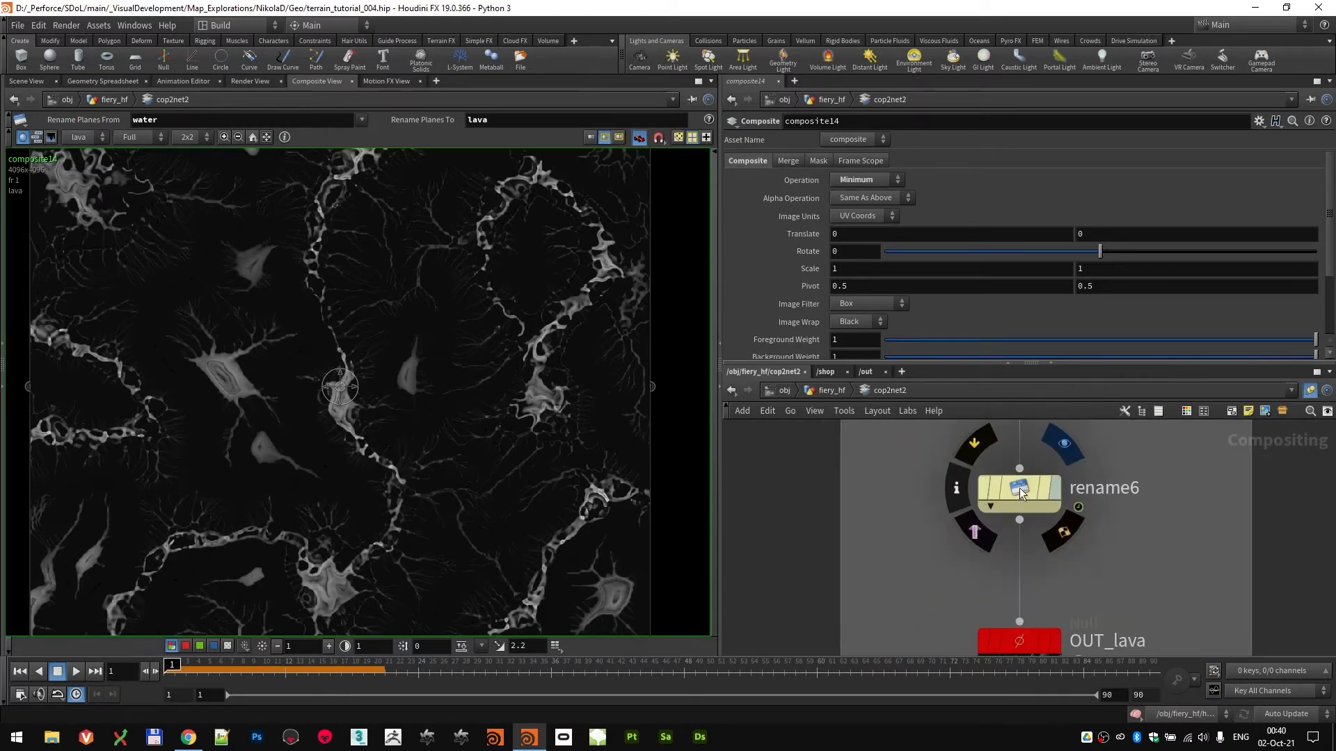
click(1018, 489)
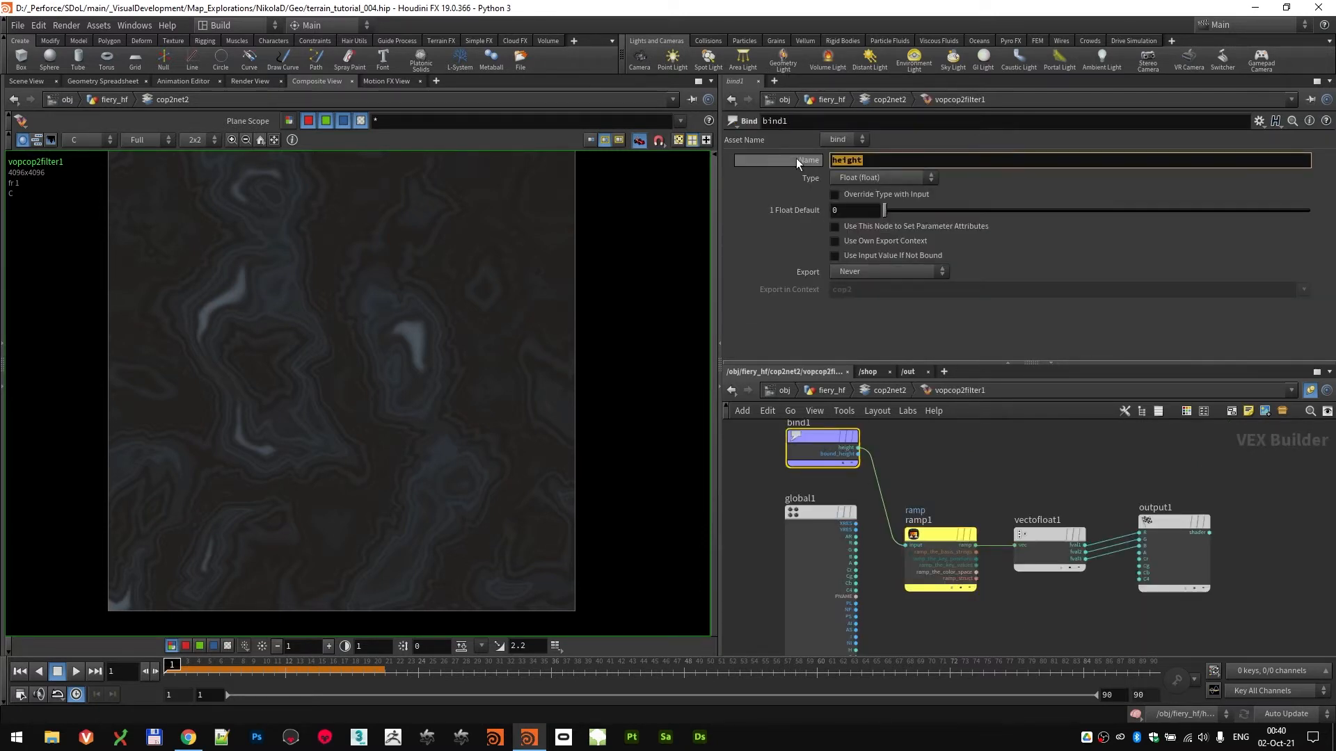
mouse_move(948, 549)
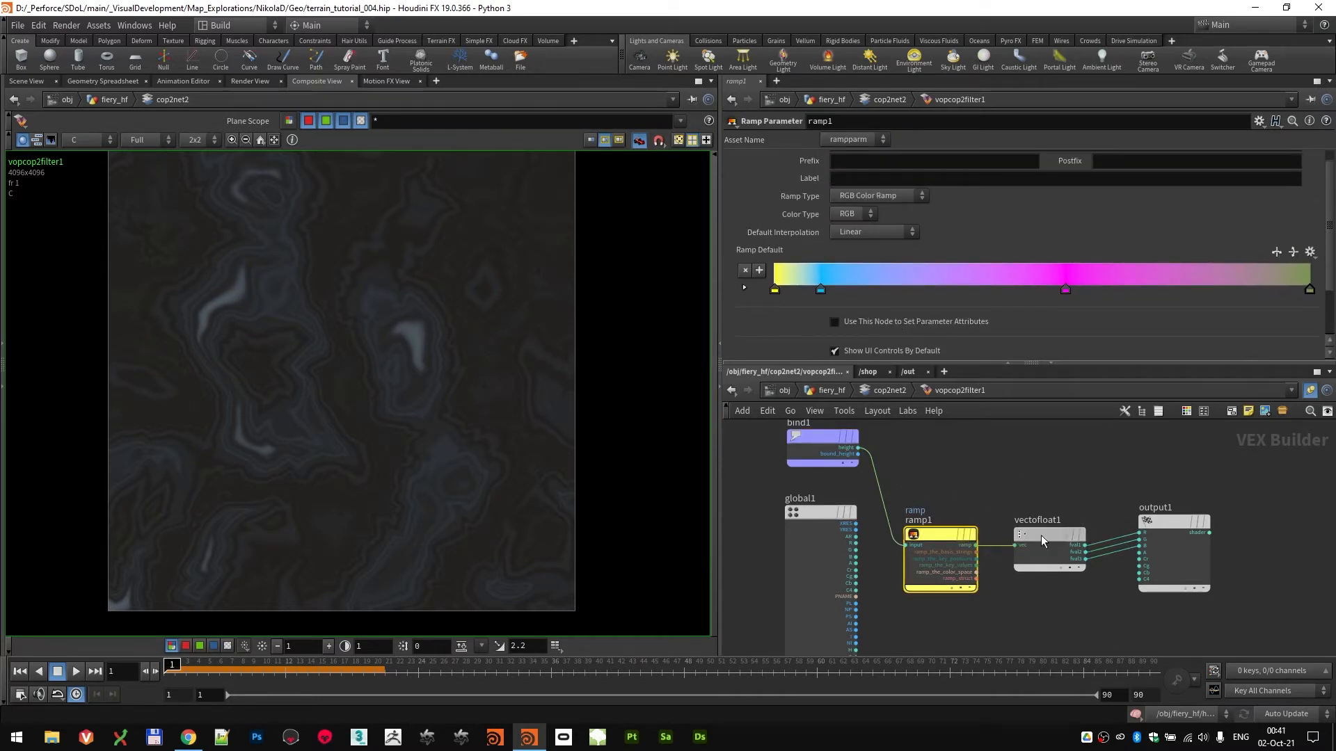
Step: Step back out of vopcop2filter1 to the compositing network to see its ramp
click(1049, 543)
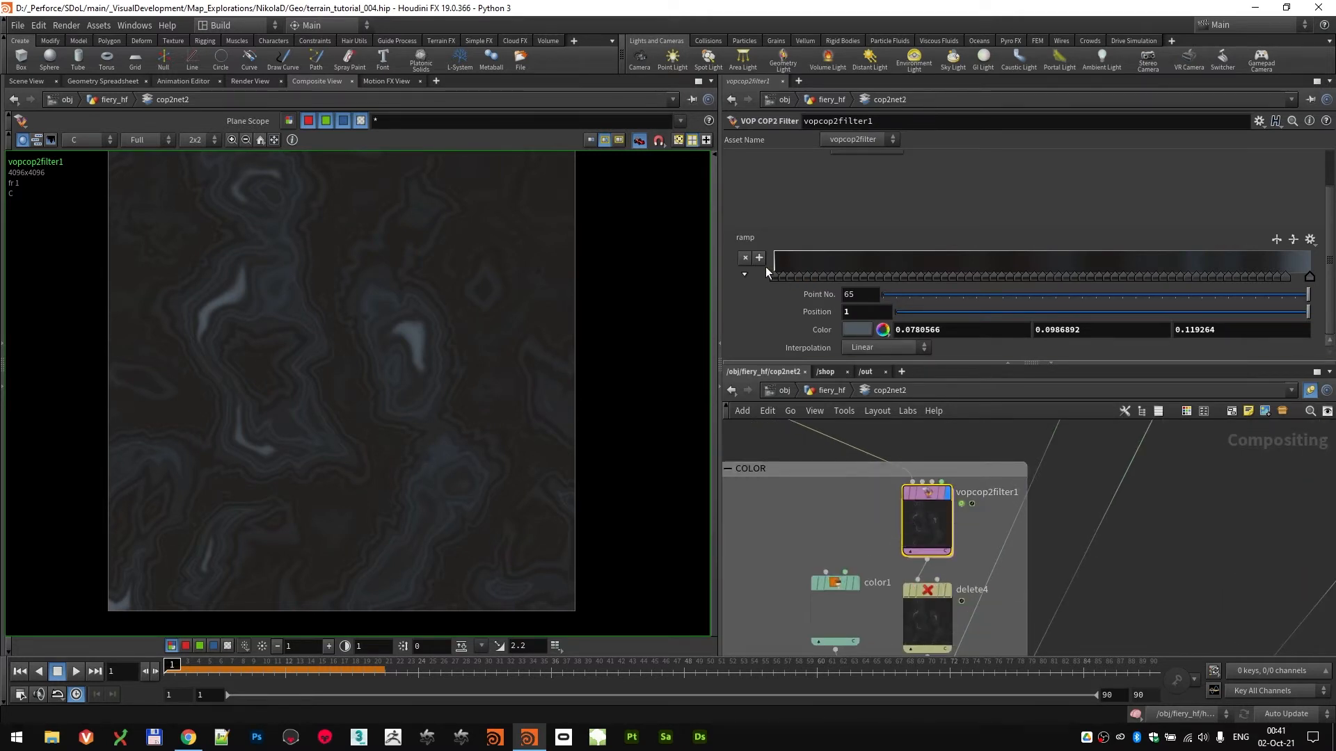
mouse_move(746, 236)
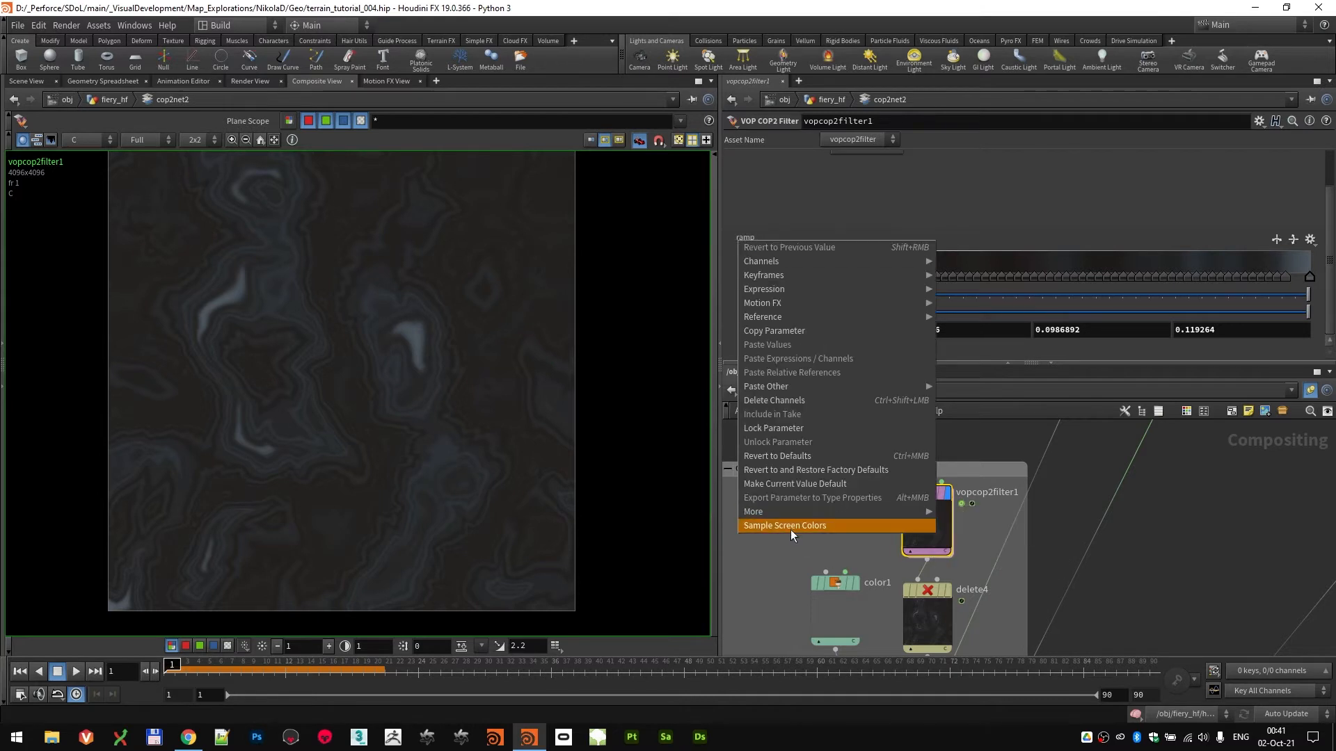
Step: Choose Sample Screen Colors on the ramp and switch to the web browser
click(784, 524)
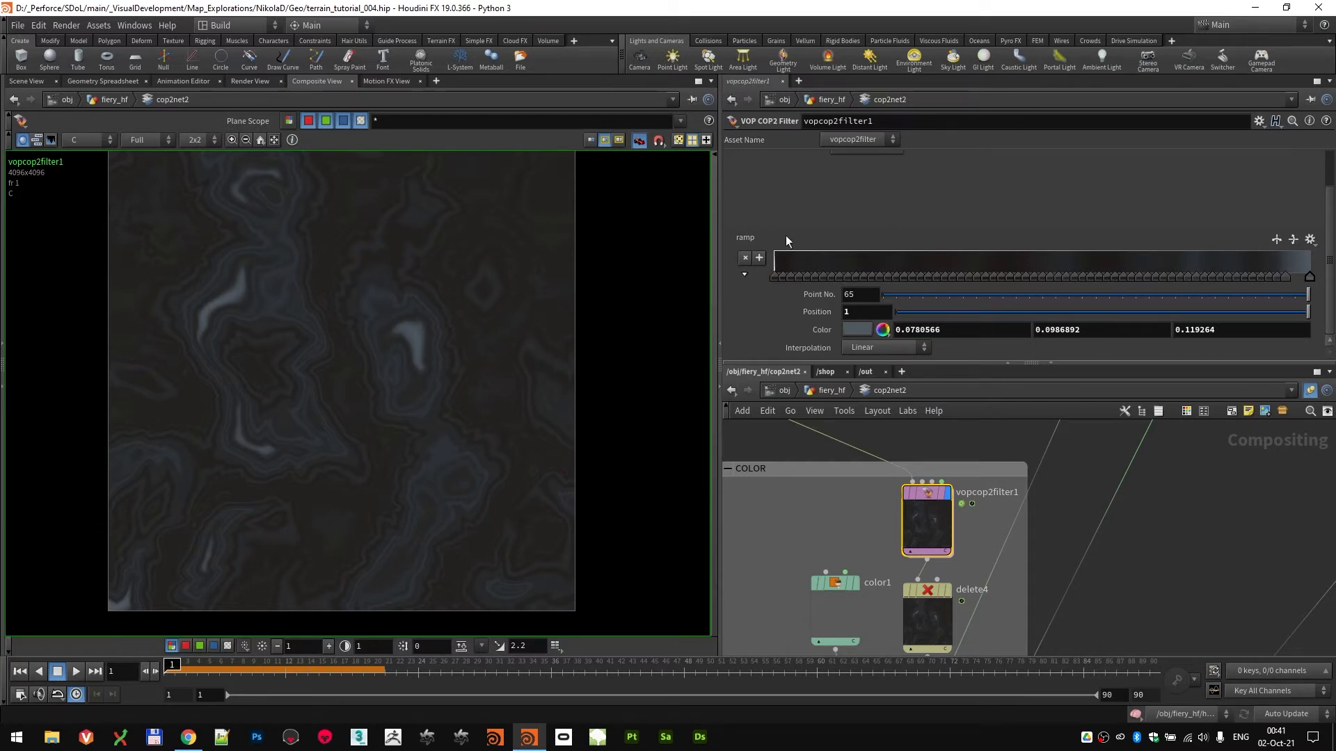
click(883, 11)
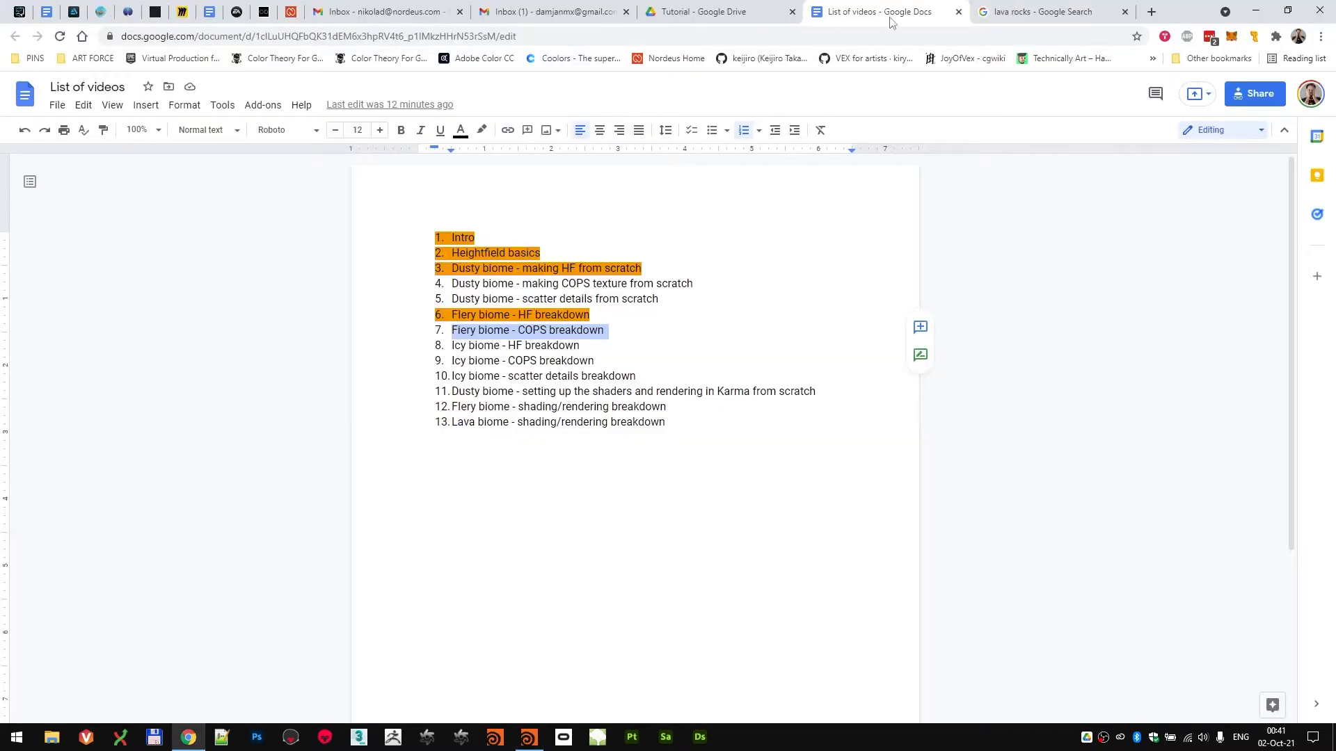
Step: Bring up the Alamy lava rock pattern photo in the lava rocks image search
click(1052, 11)
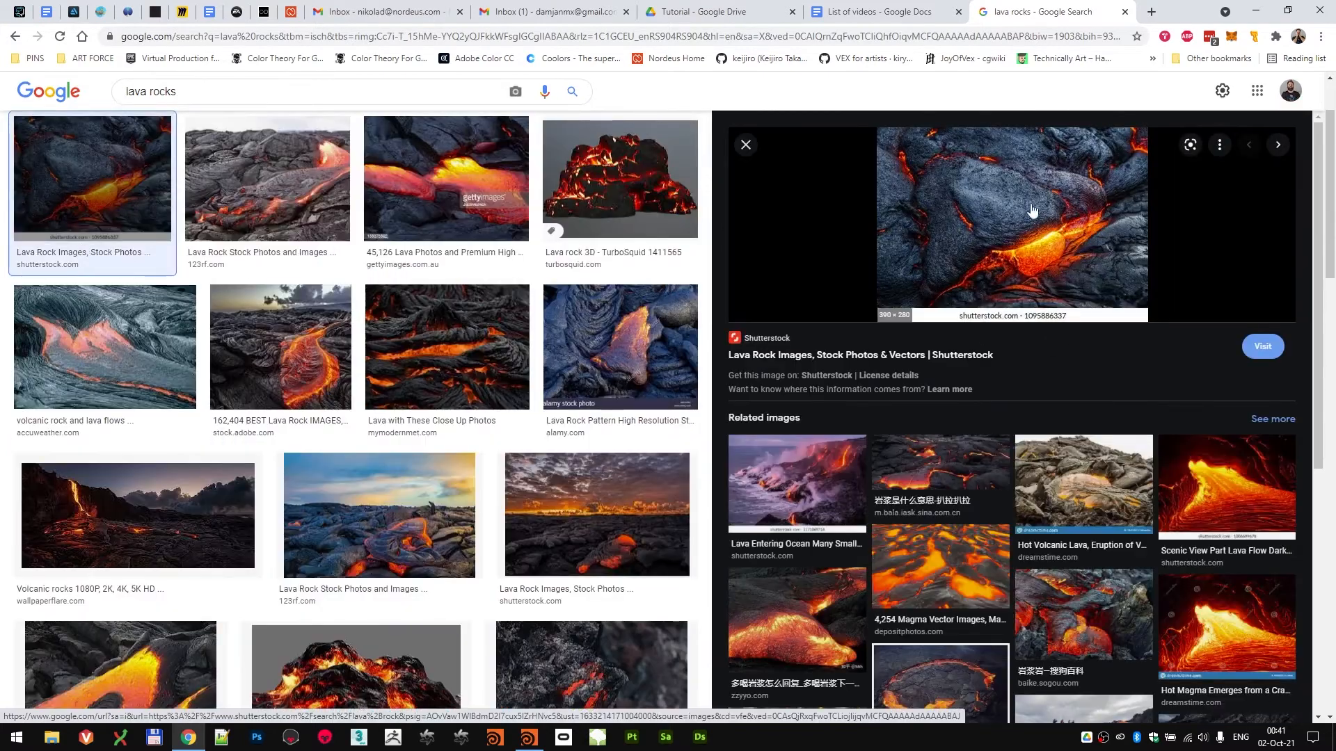
click(619, 347)
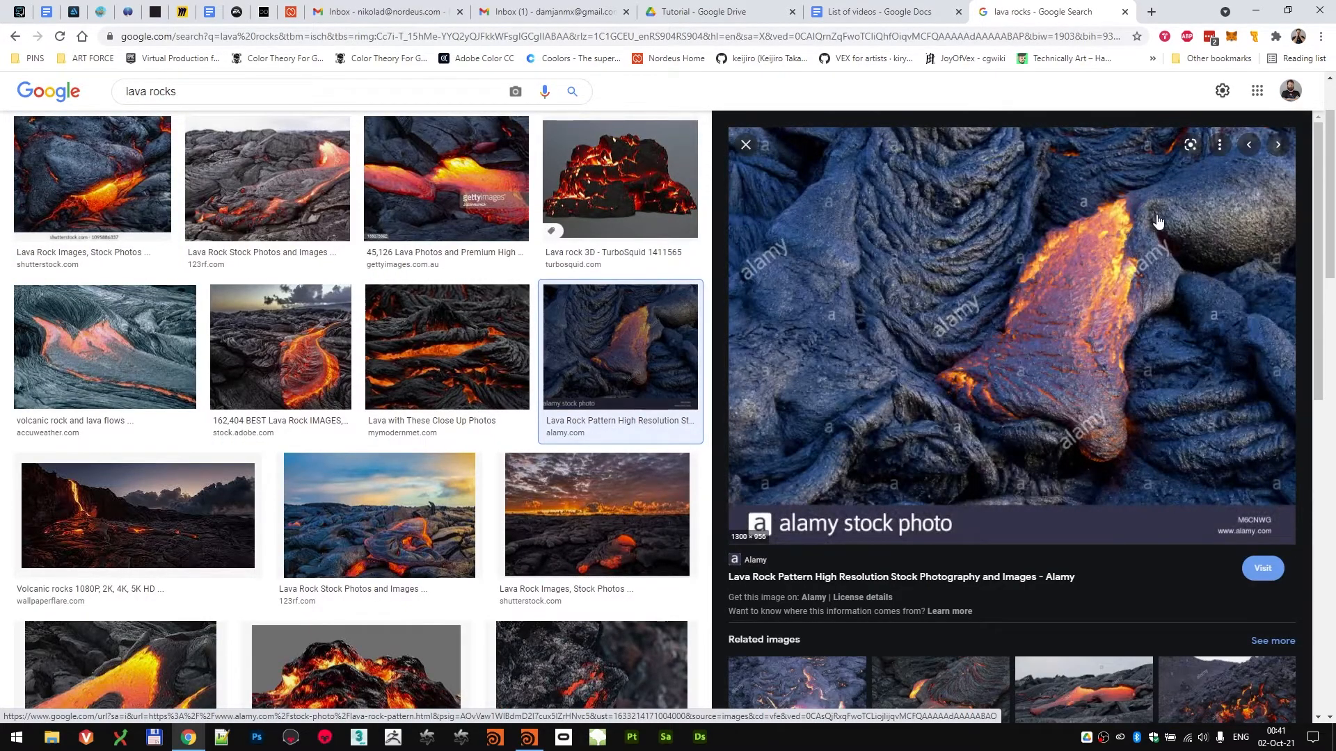
mouse_move(1178, 487)
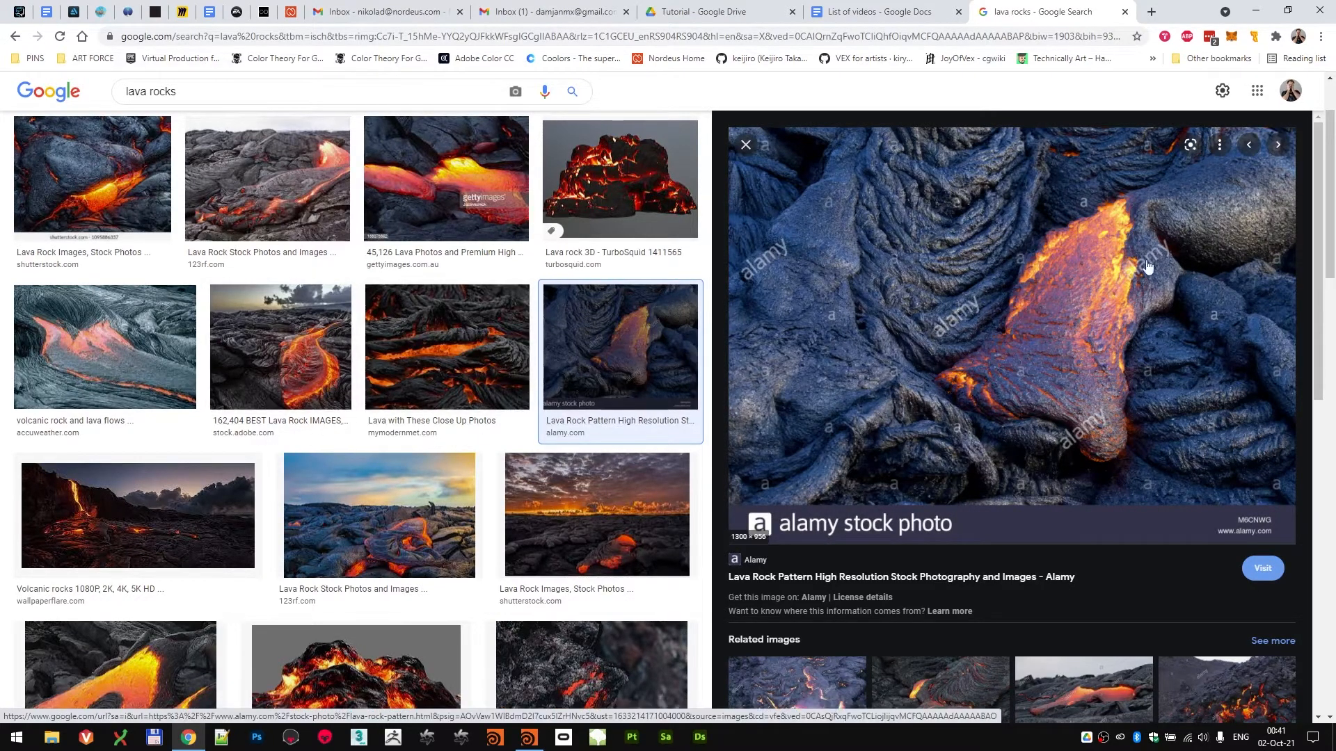
mouse_move(925, 289)
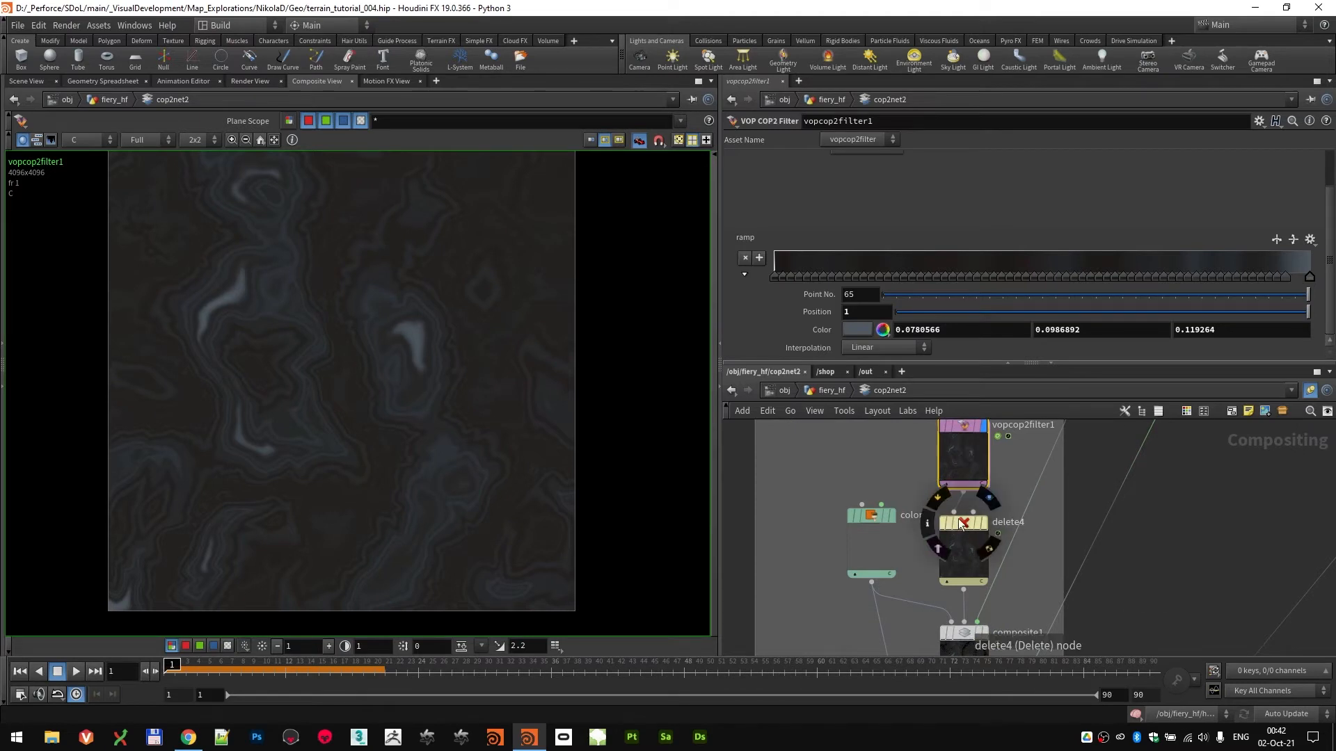
Step: Display composite1 subtracting the colour layer at foreground weight 0.381
click(963, 521)
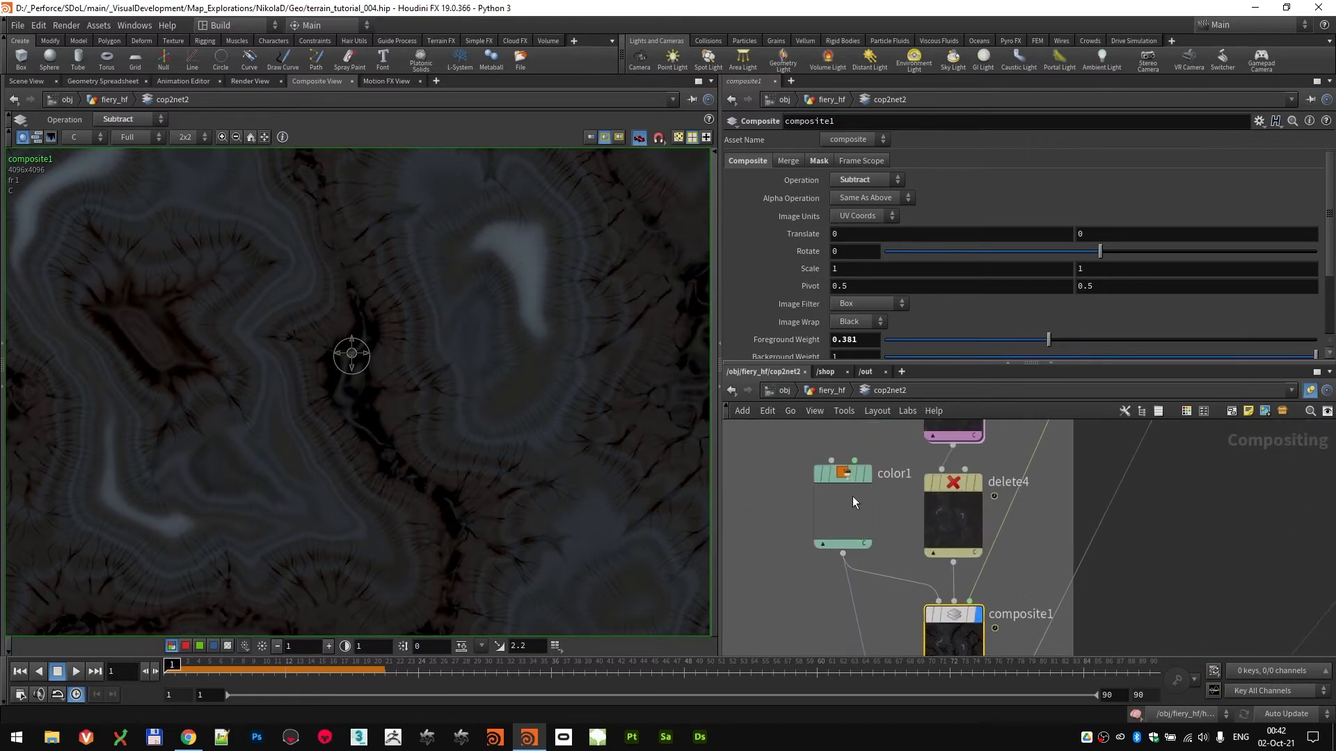
Step: Select composite2 to view the next layered colour result in the chain
click(840, 502)
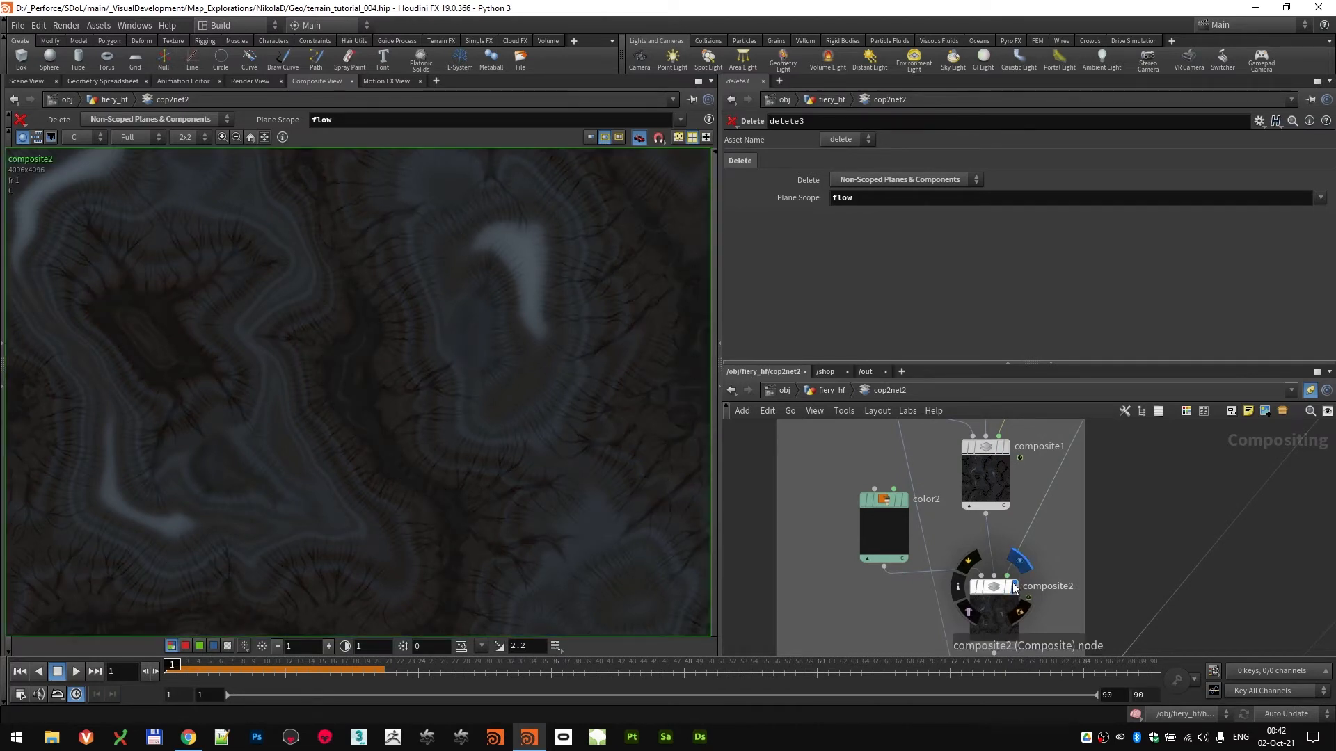
Step: Inspect the contrast adjustment and the masked Over composite on the rock texture
click(992, 586)
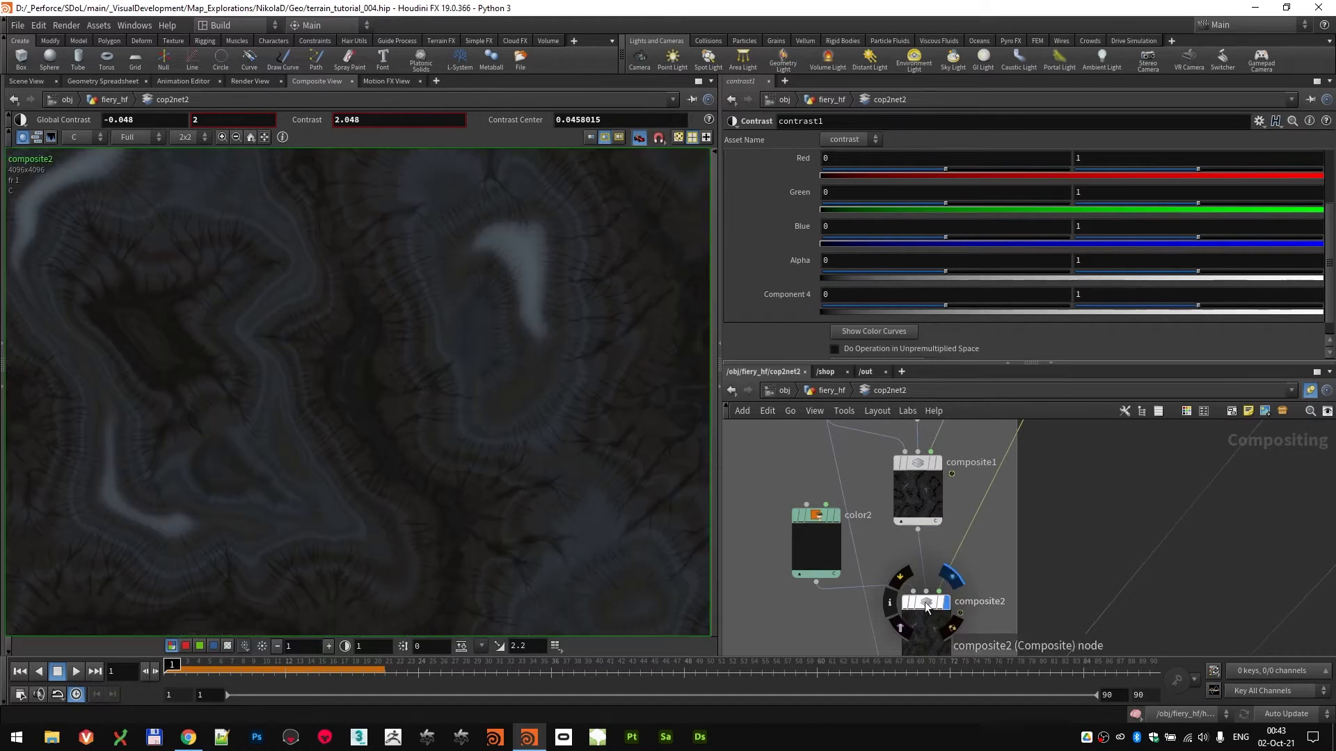
click(924, 602)
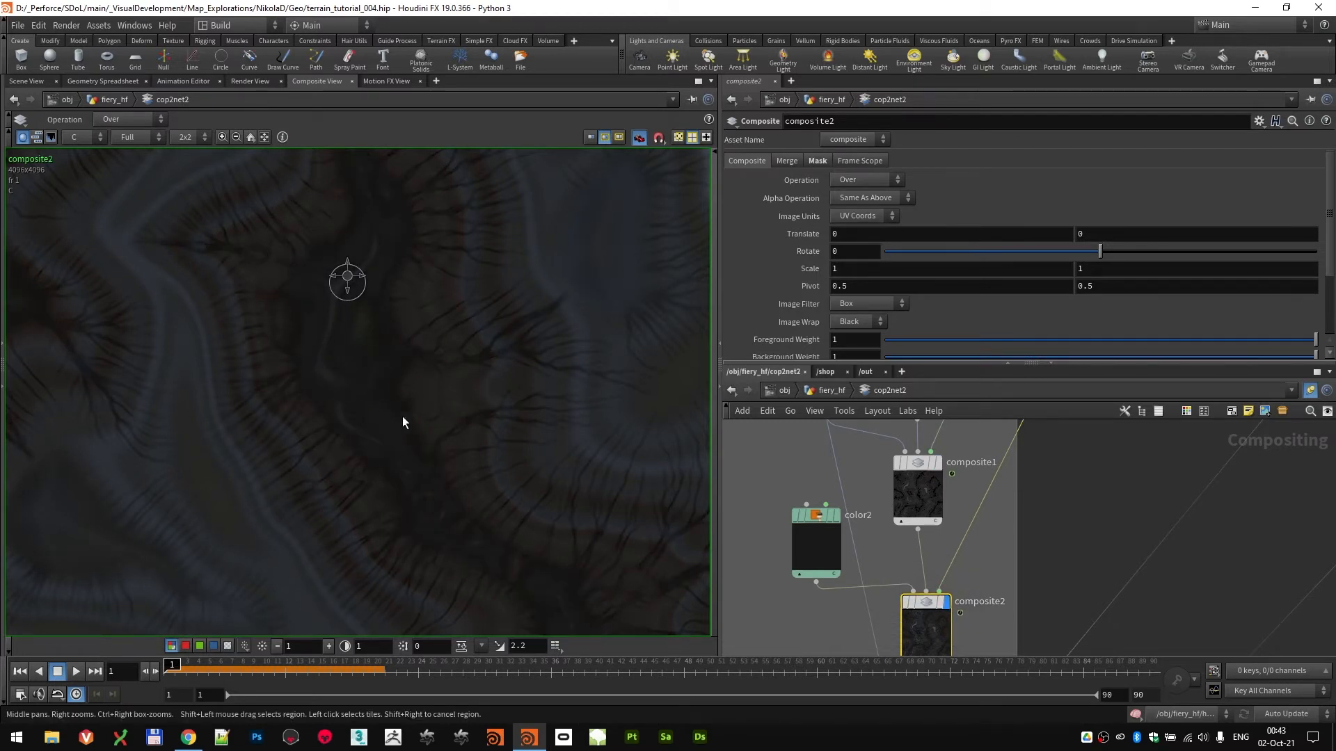
mouse_move(873, 462)
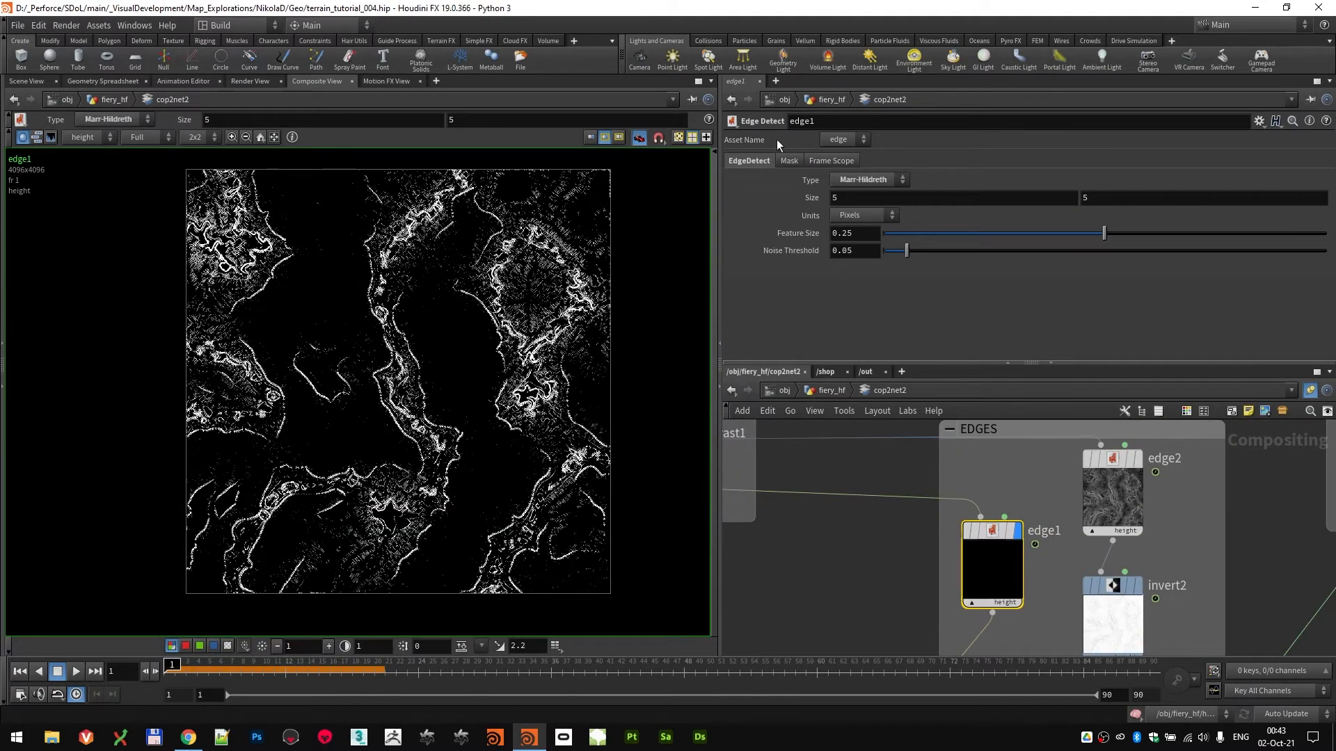
mouse_move(888, 192)
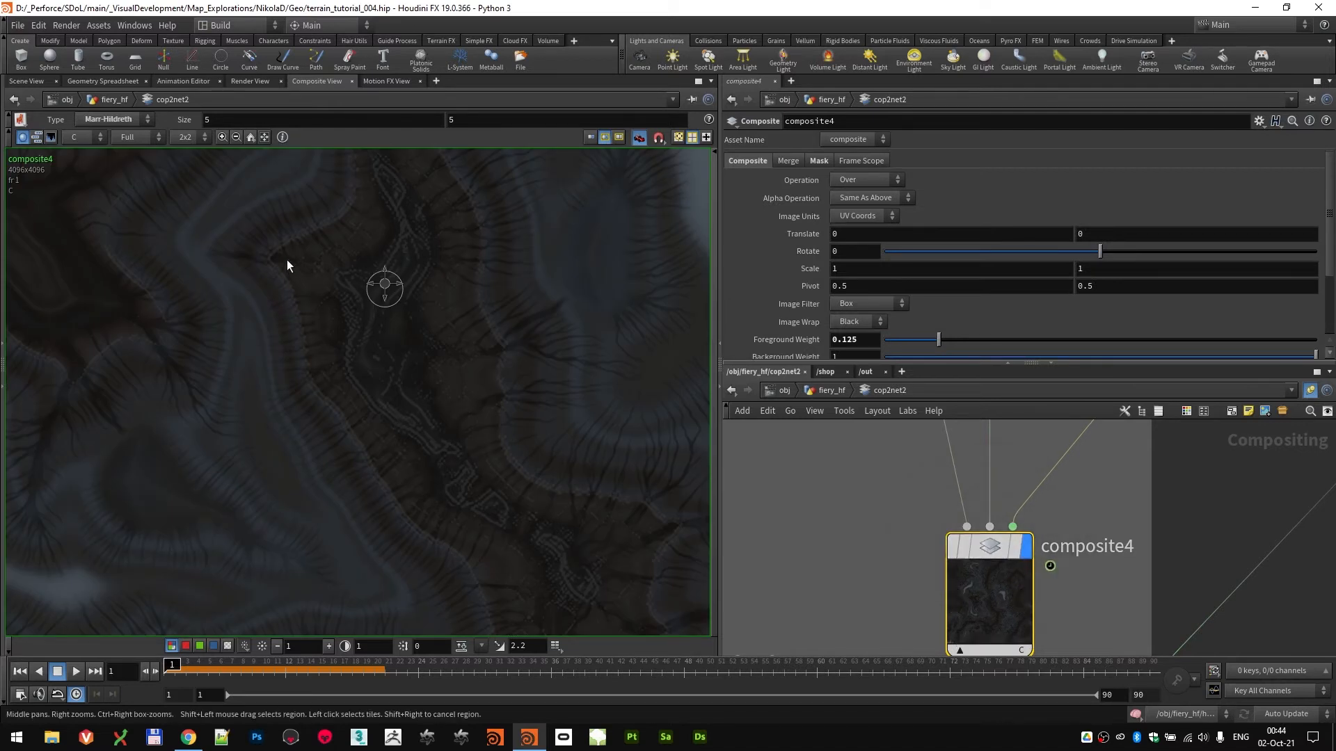
mouse_move(1046, 306)
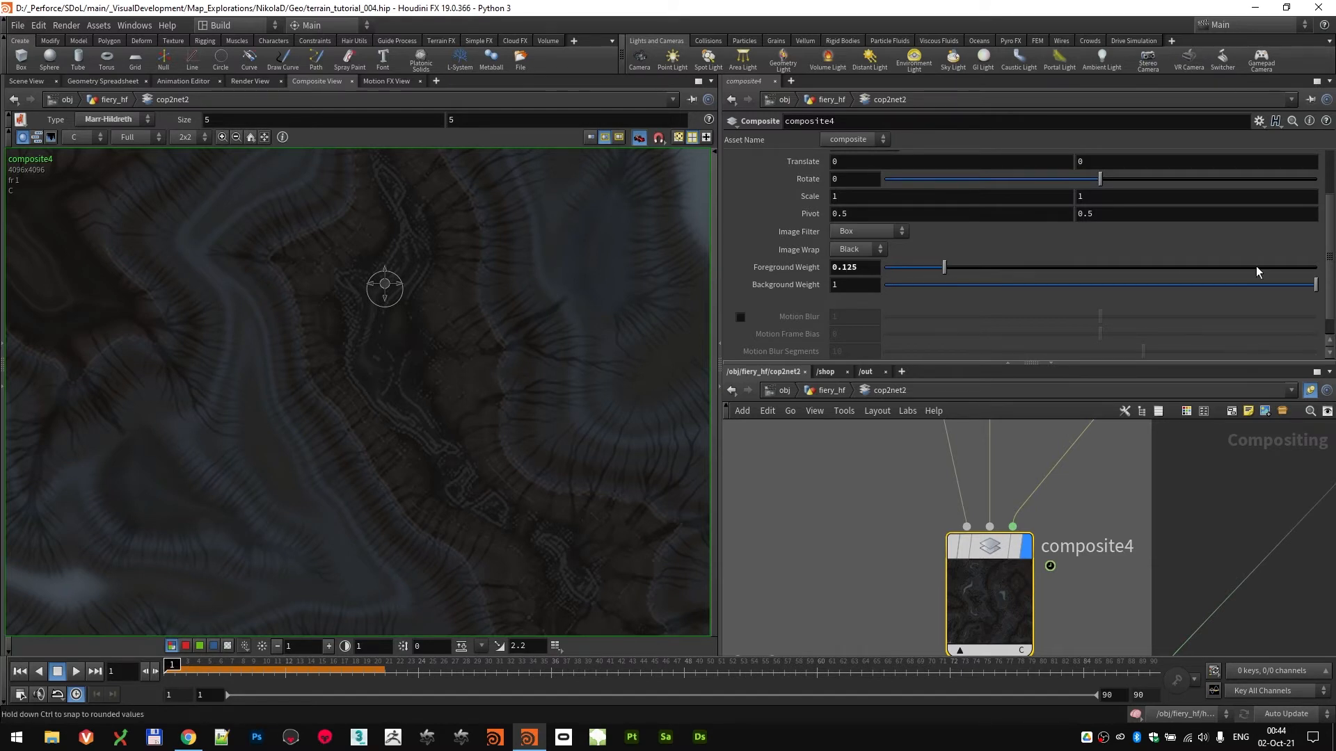
Step: Compare composite4's Foreground Weight at stronger values and leave the edge layer at 0.125
drag(942, 268, 1253, 267)
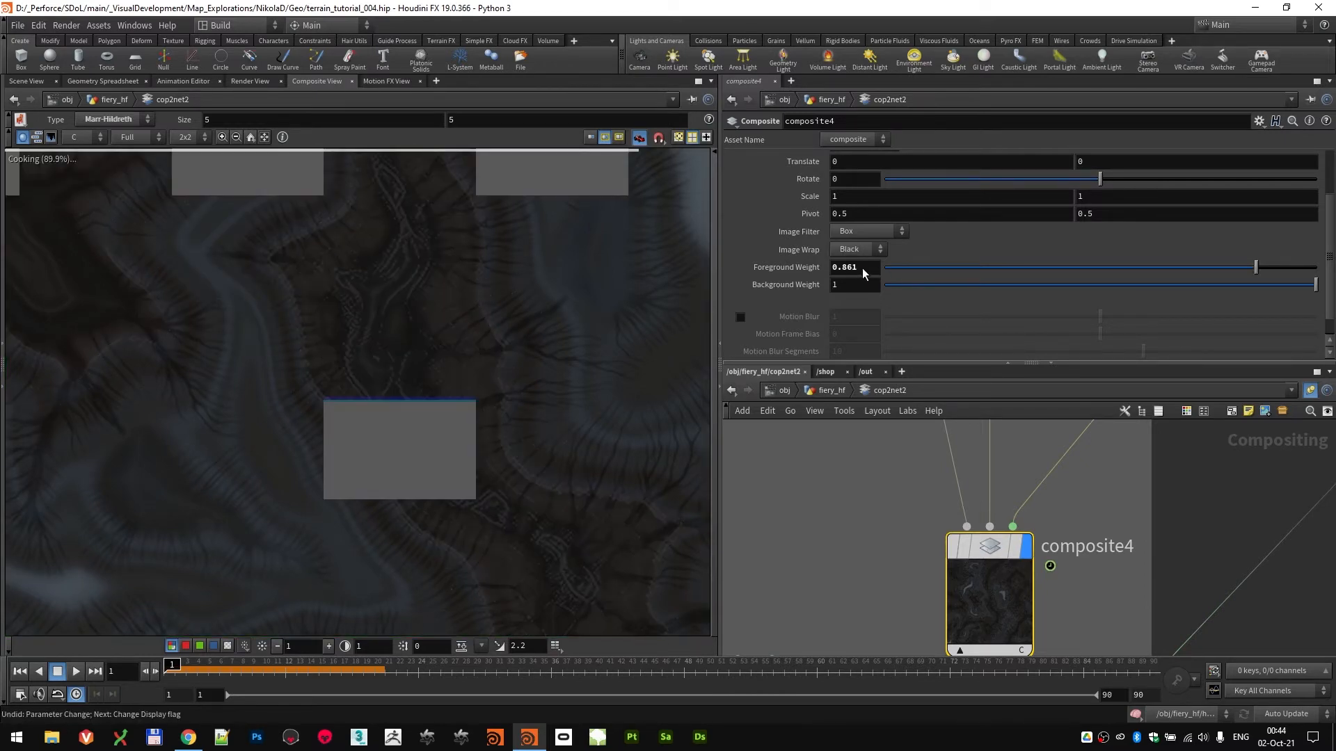
drag(1254, 267, 939, 267)
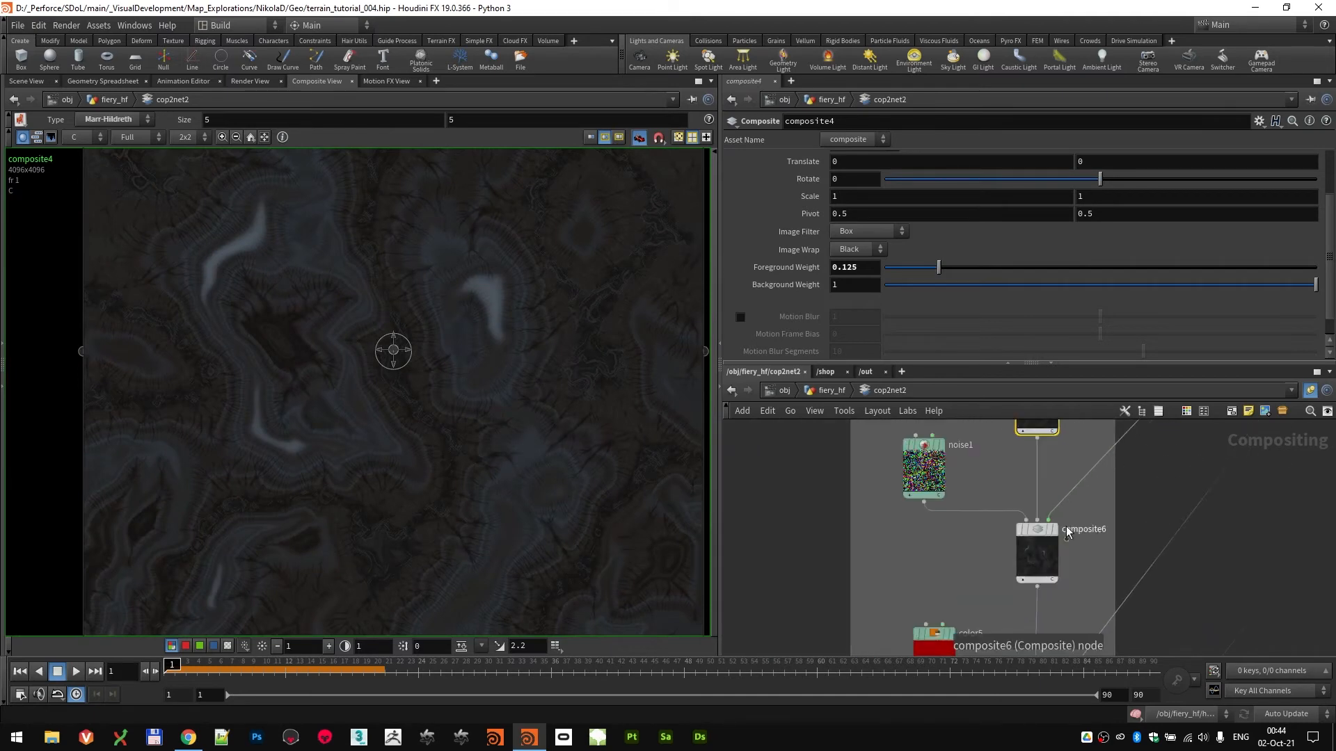
Step: Inspect the composite6 step feeding the red-tinted rock texture
click(923, 468)
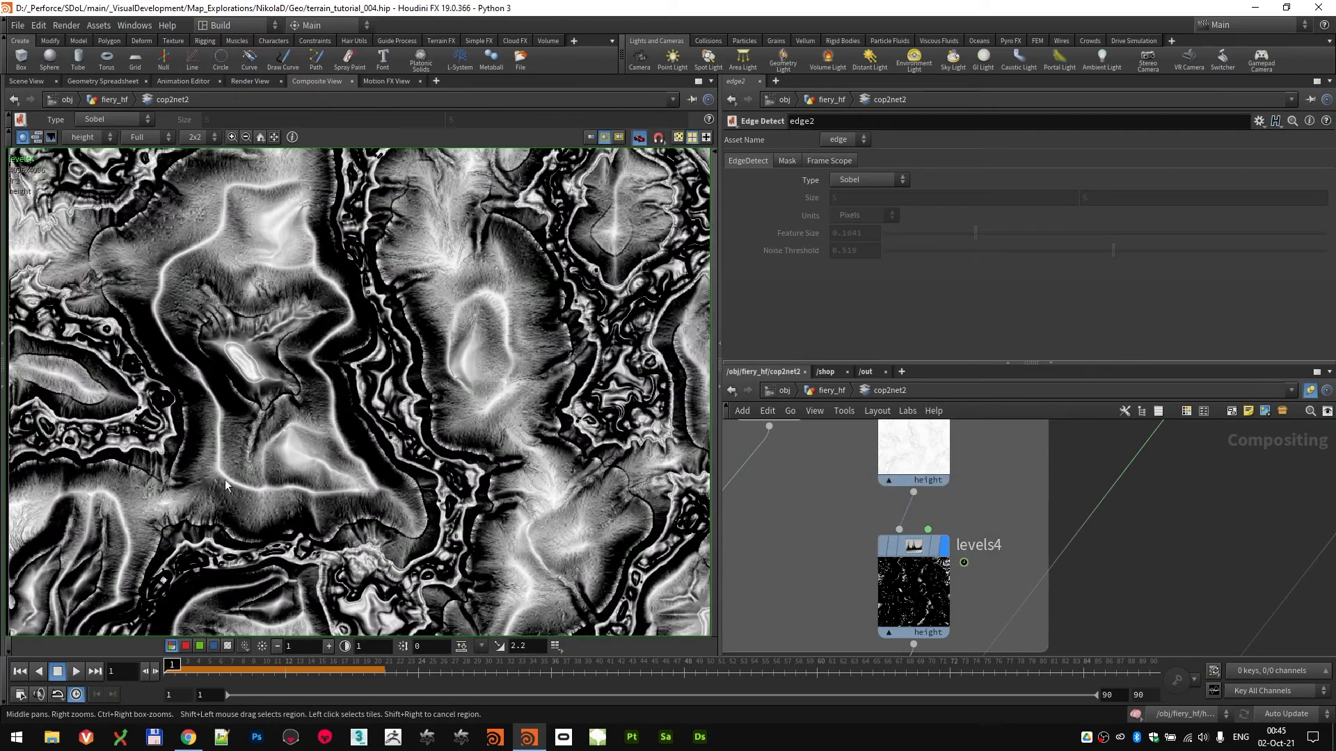
mouse_move(349, 366)
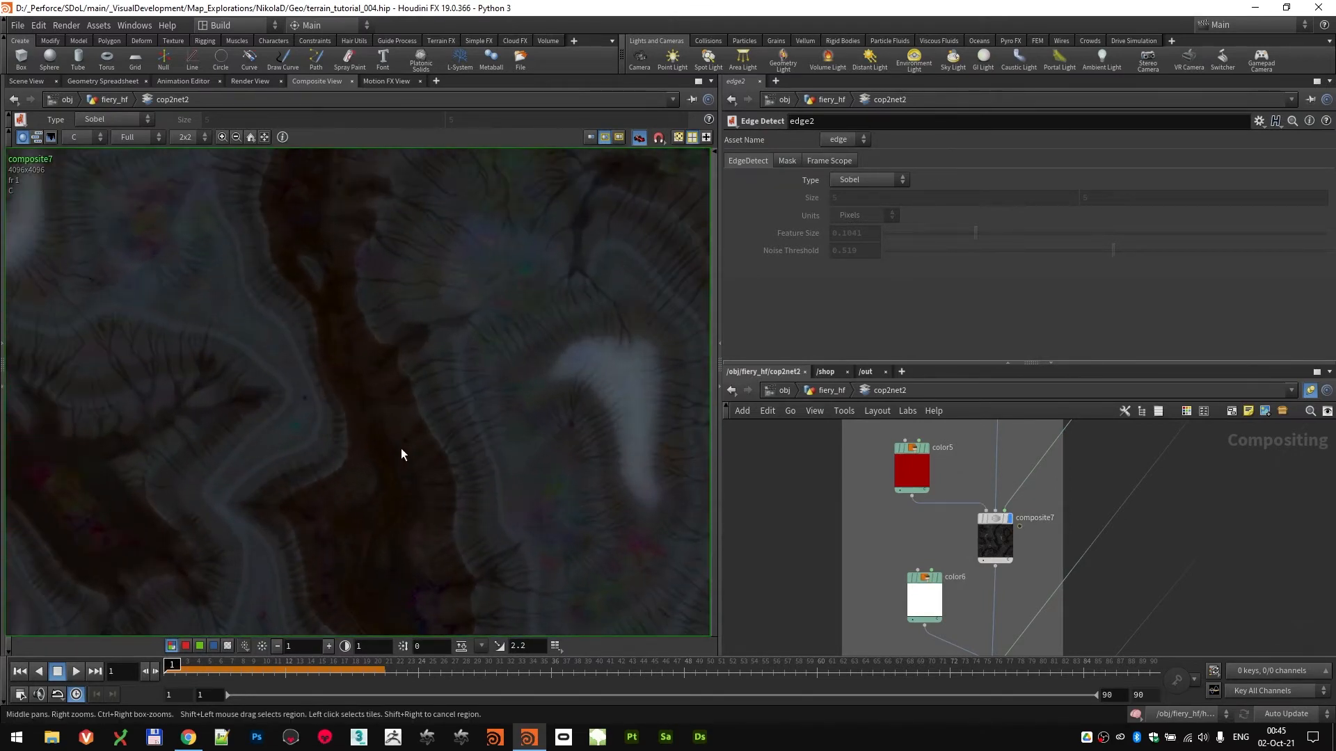
Step: Check color5's Image settings, then view delete7's isolated white-on-black mask plane
click(910, 468)
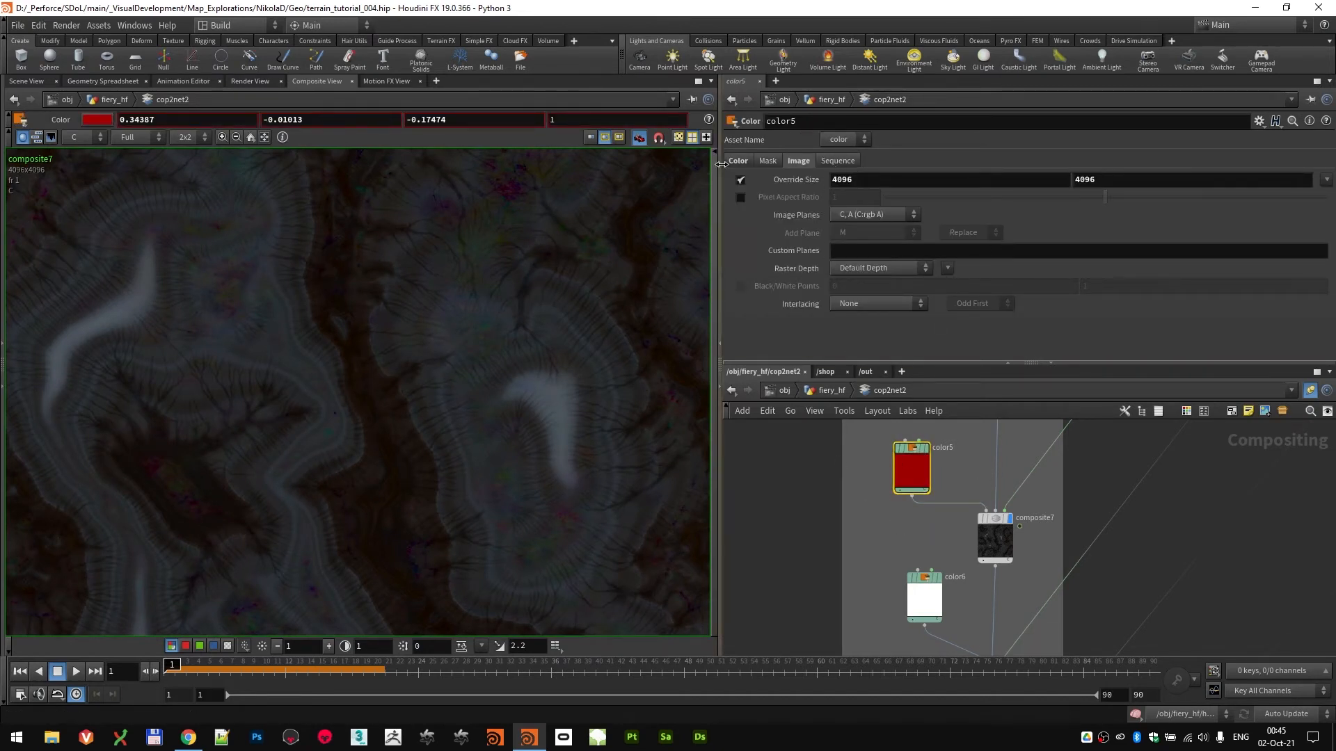
click(737, 160)
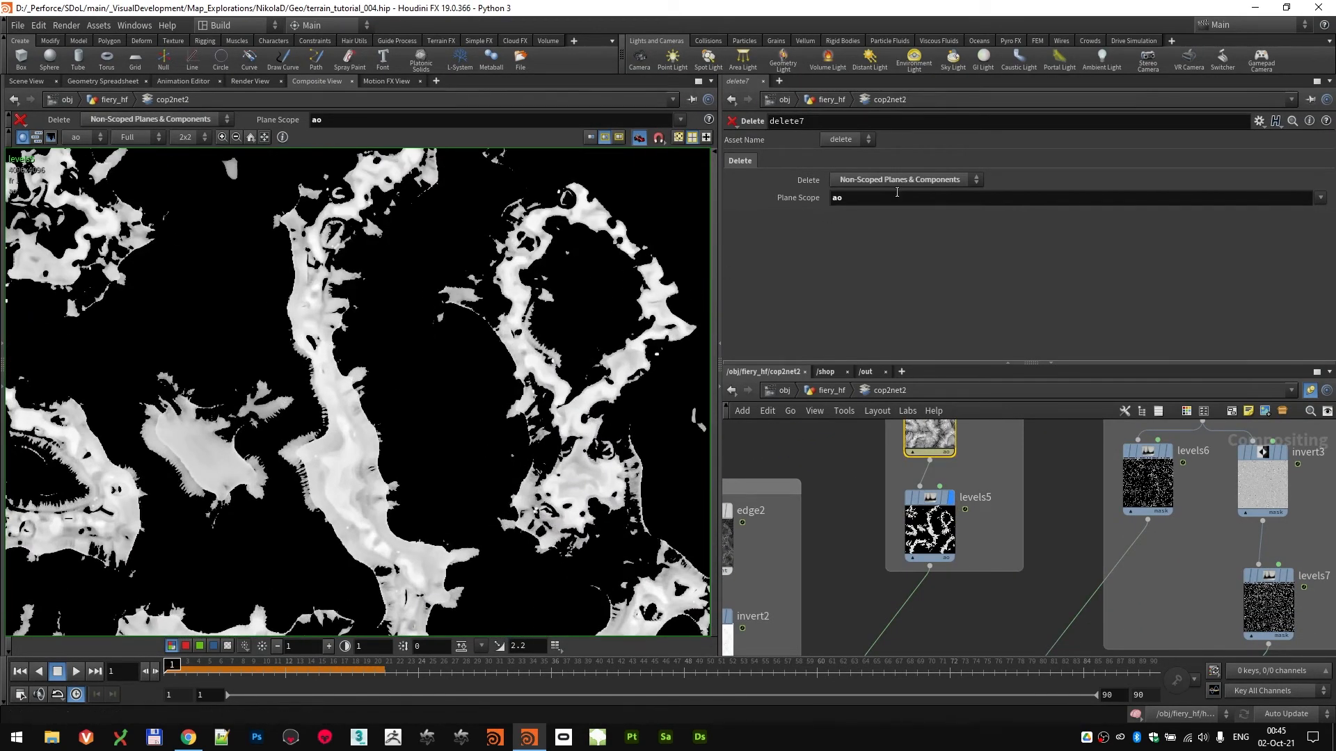
Step: Move to composite8, the Screen blend layered at 0.02 foreground weight
click(928, 526)
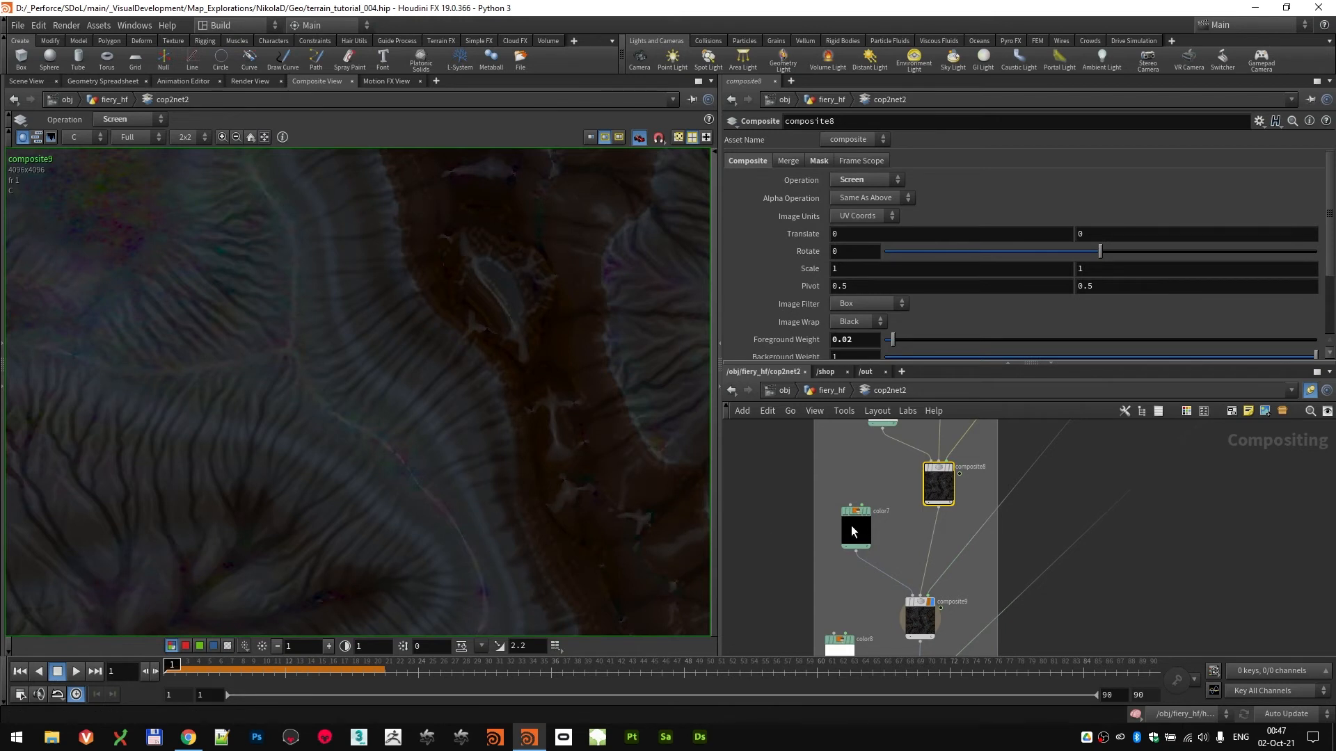
Step: Review color7 and composite9's Multiply blend, preview a stronger mask Effect Amount and restore 0.445
click(855, 529)
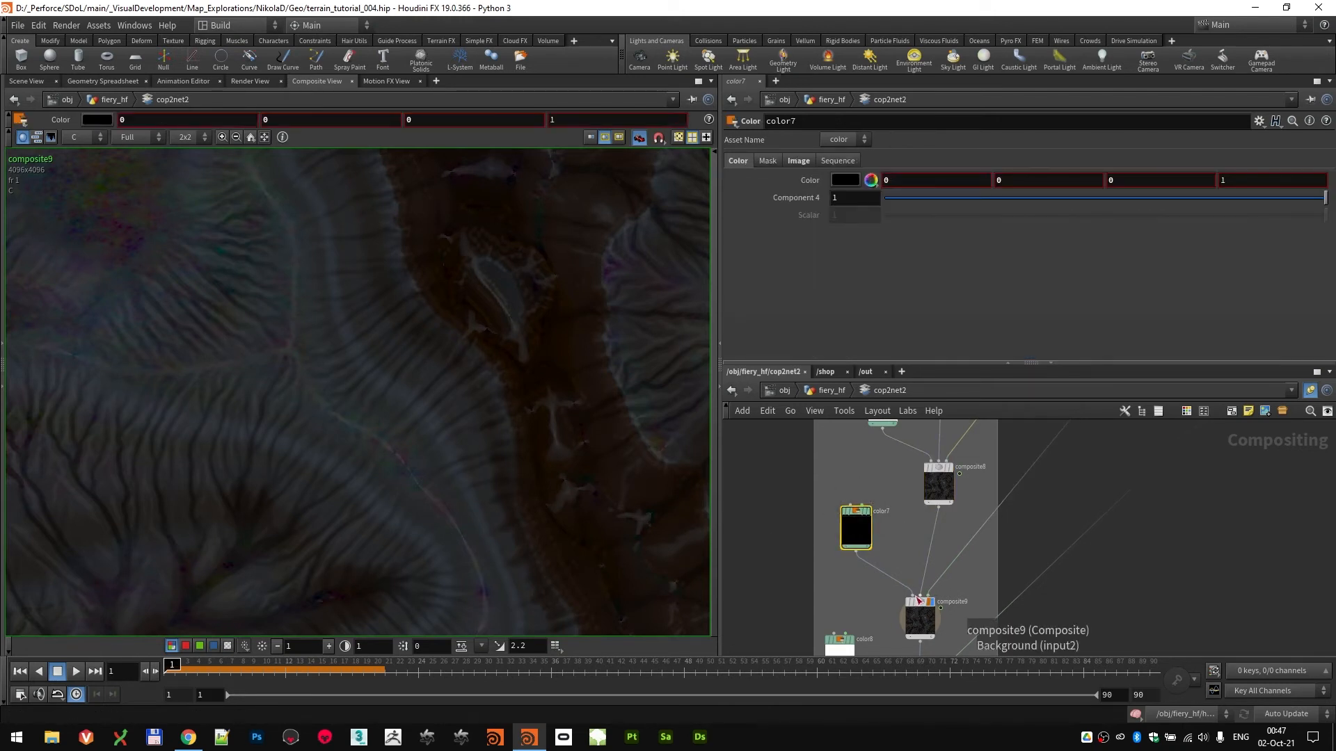
click(920, 617)
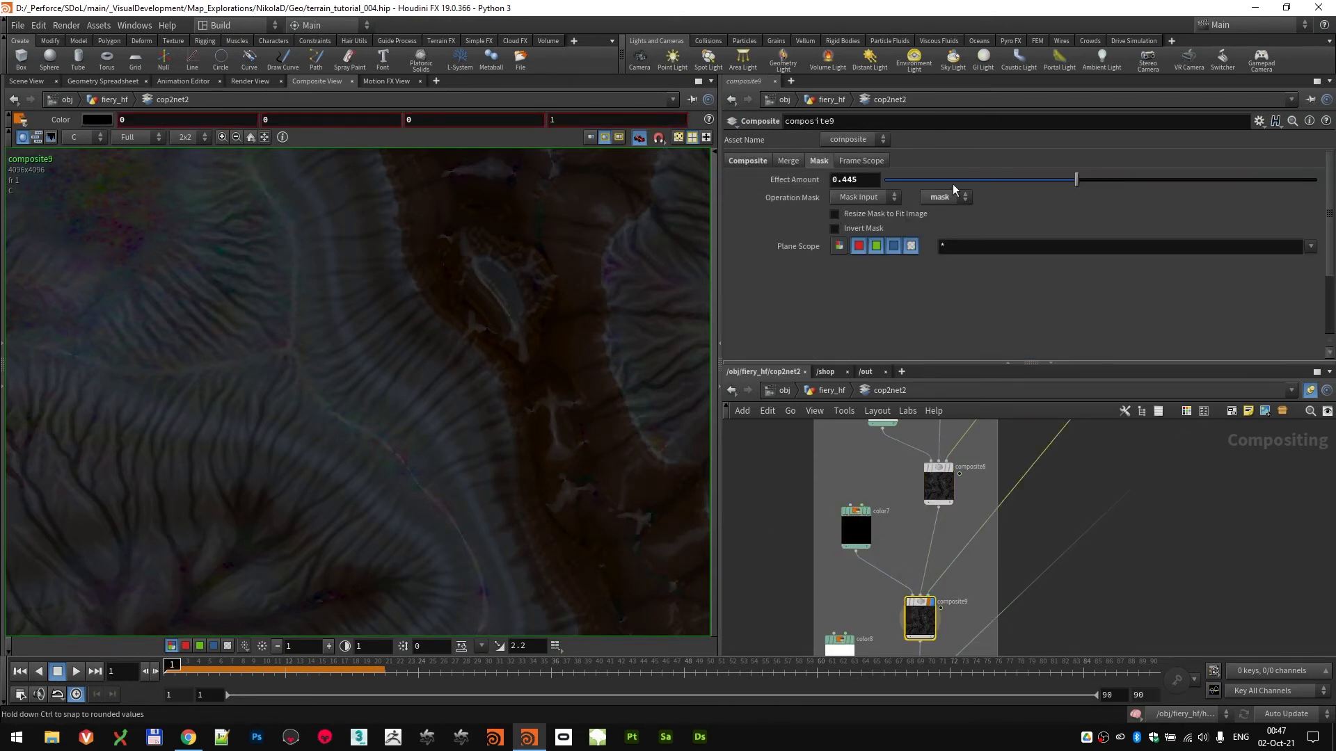
click(851, 180)
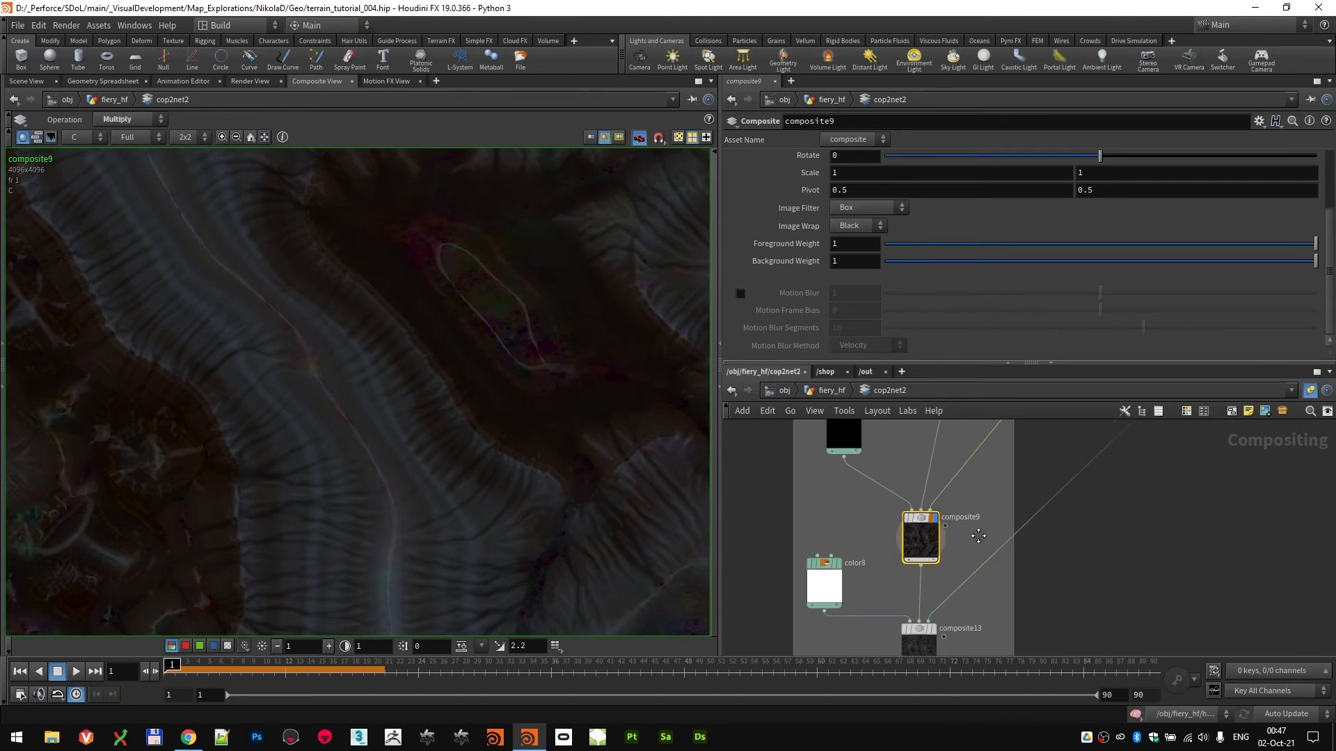
scroll(down, 3)
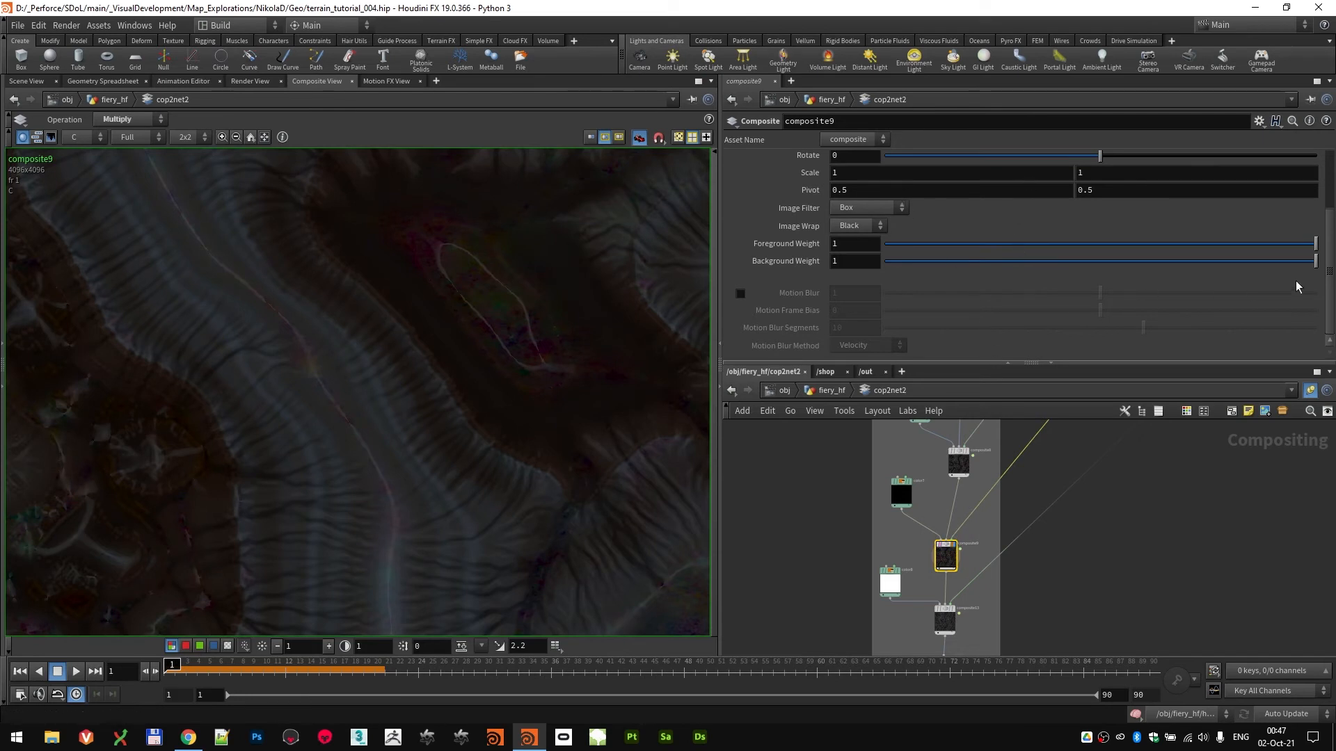
click(819, 160)
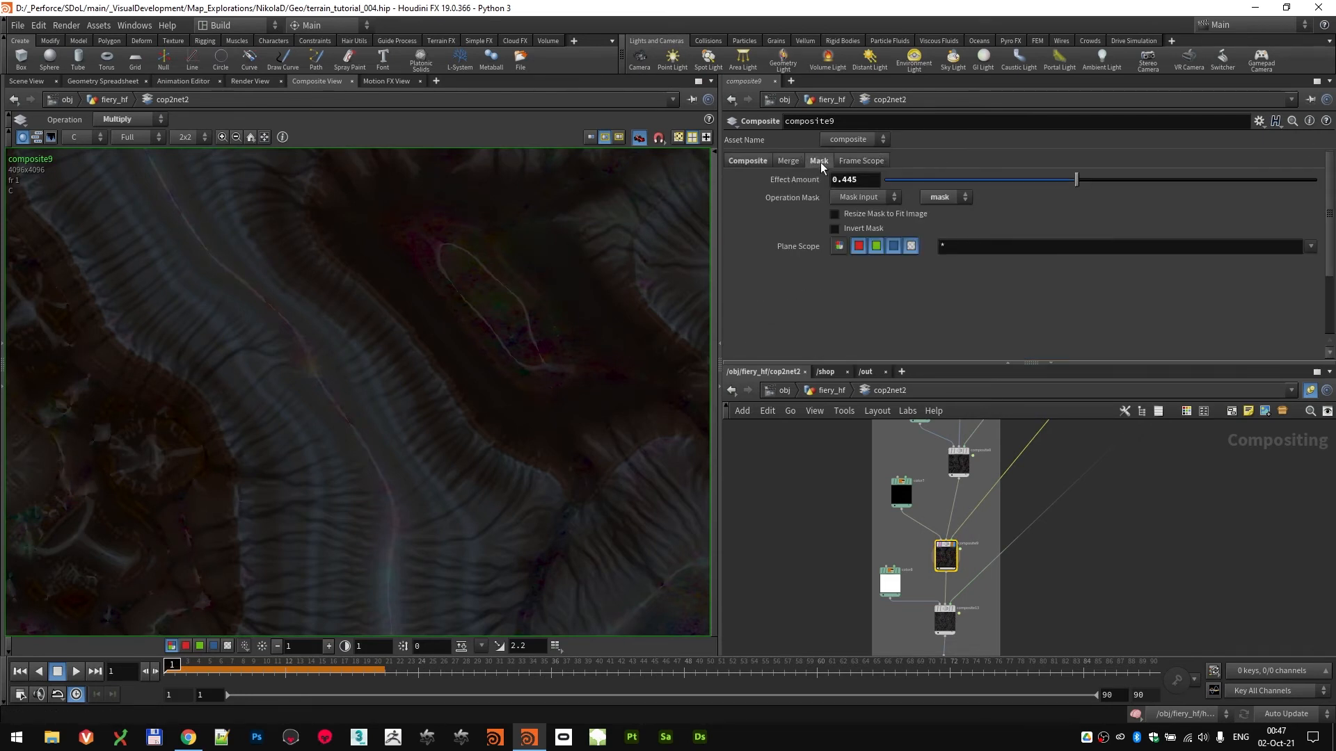
drag(1075, 179, 1252, 179)
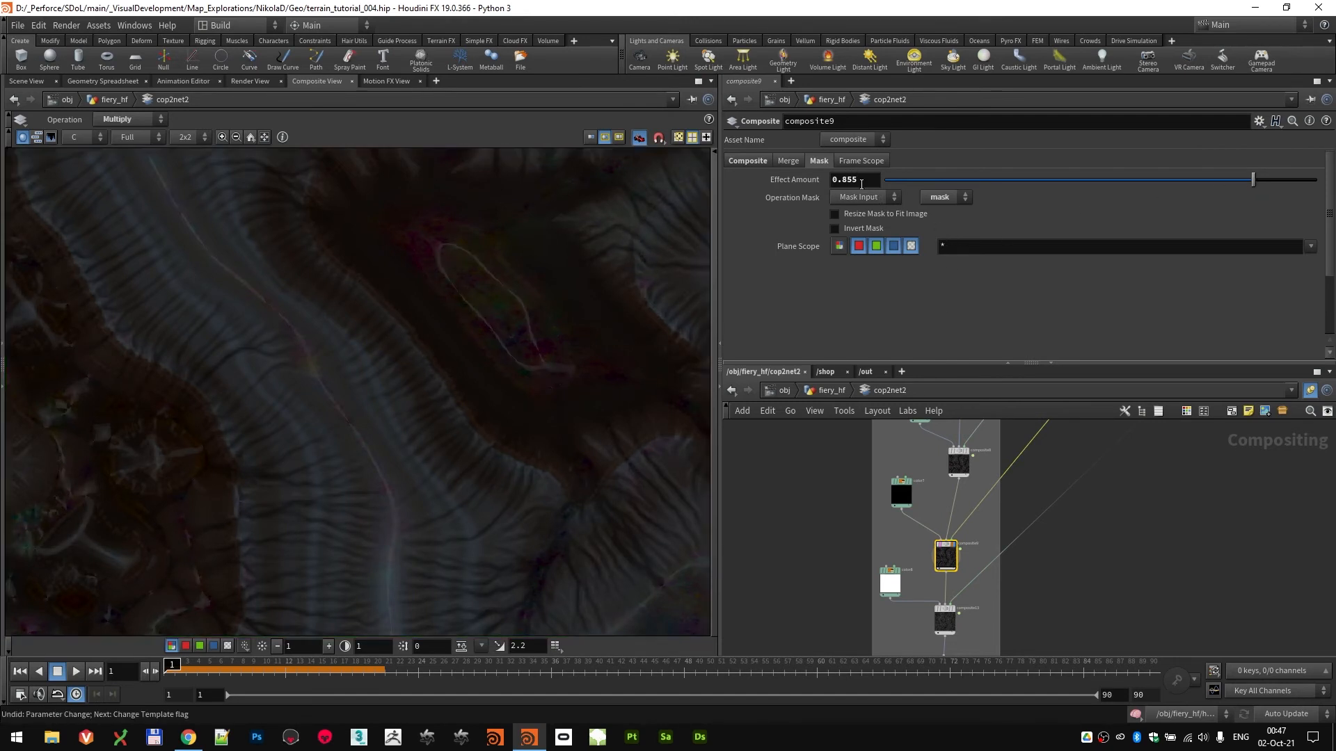
drag(1251, 179, 1076, 179)
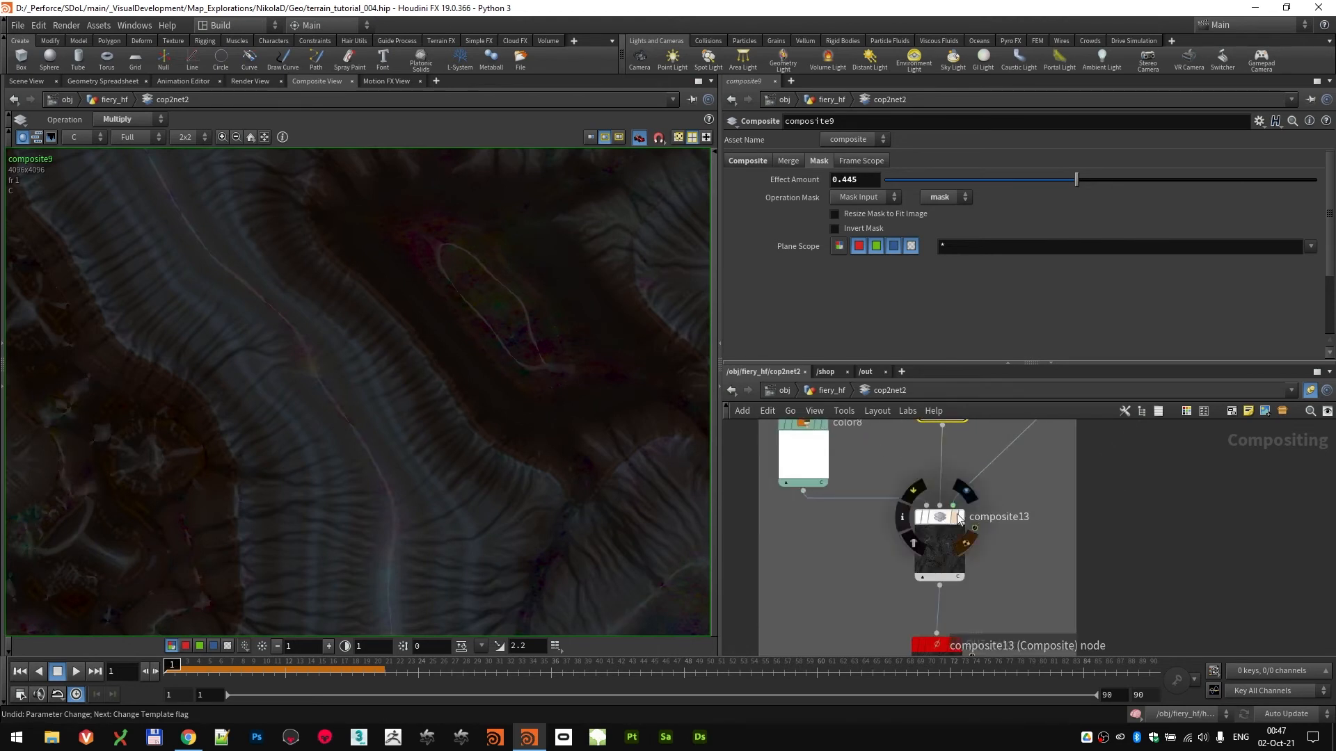
mouse_move(958, 518)
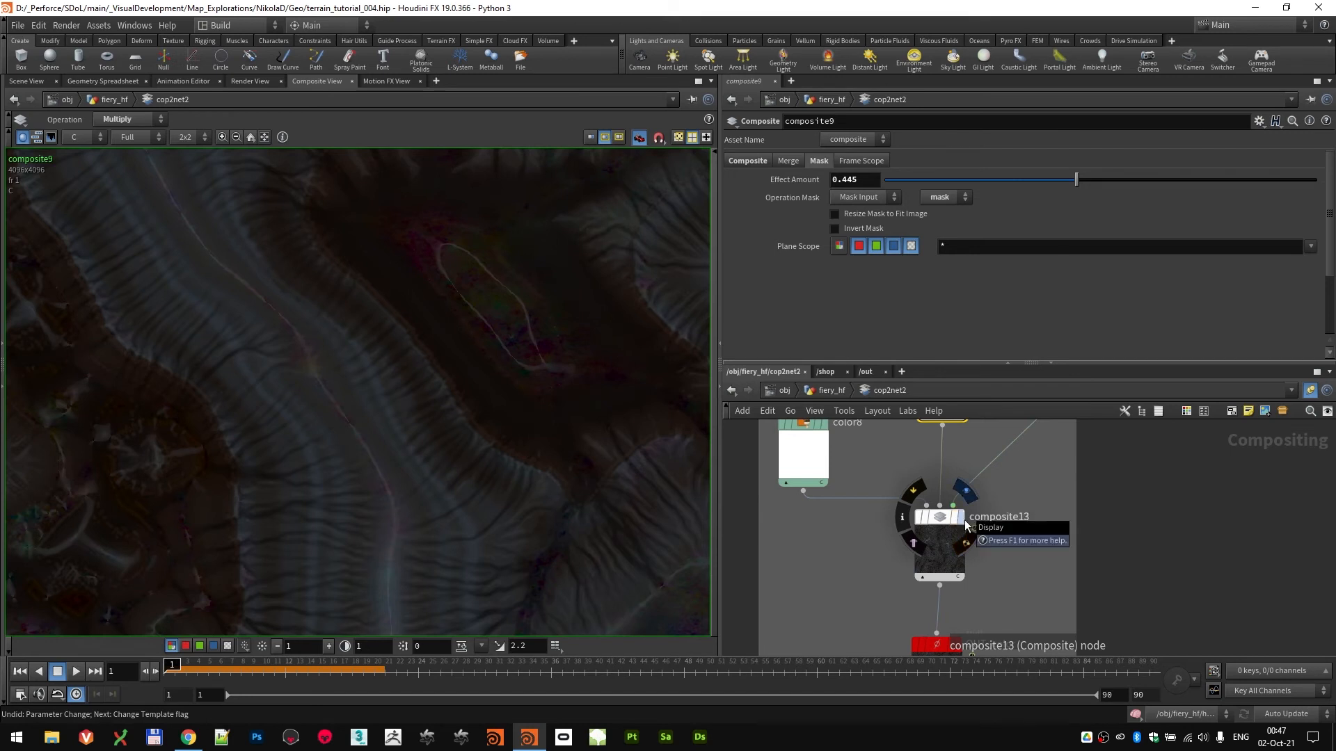
Step: Display composite13 with its 0.14 height-mask strength for the white lines, then check composite12
click(936, 518)
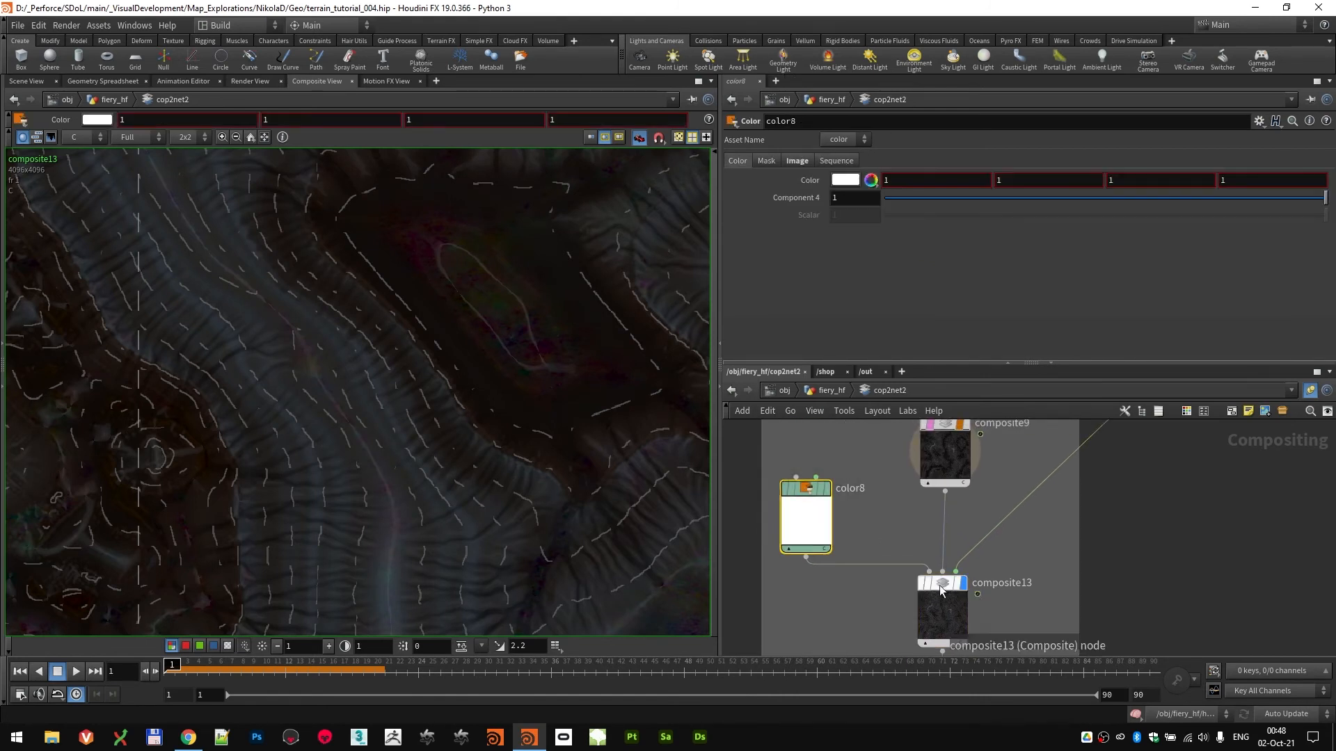
click(942, 583)
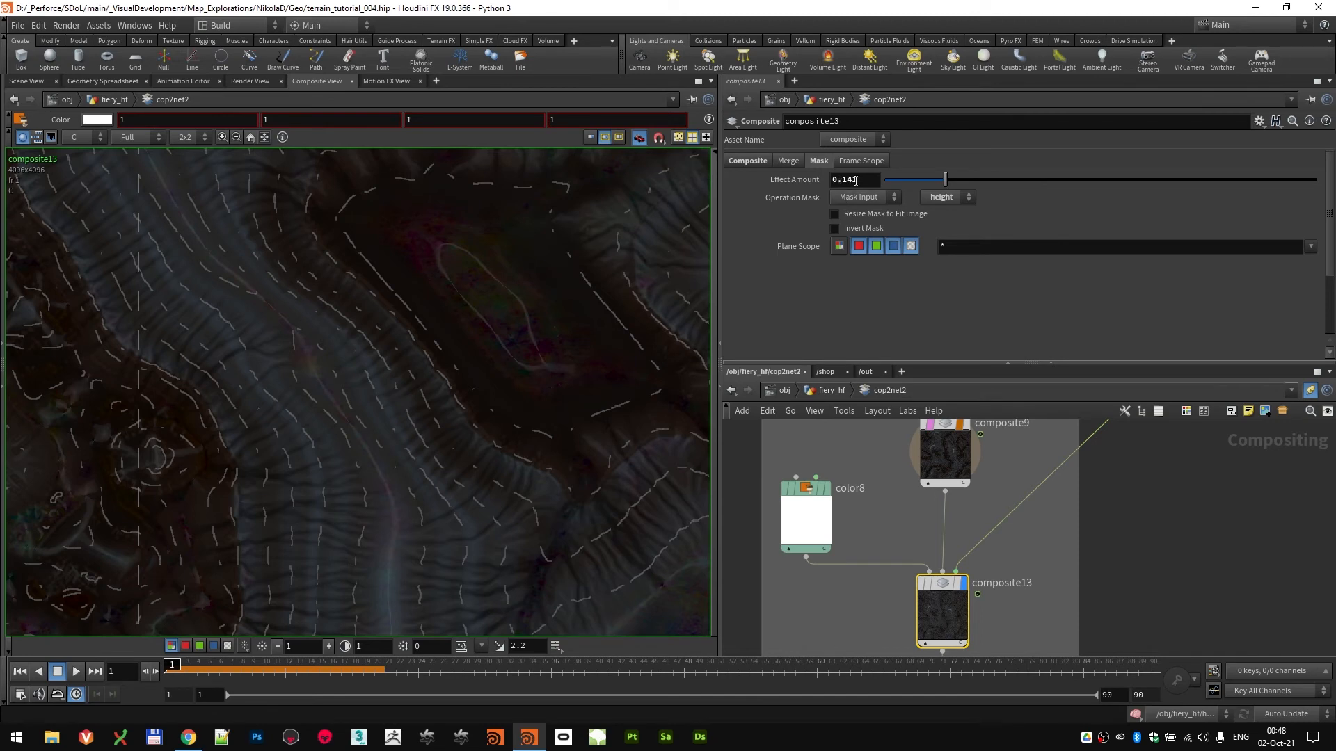
click(746, 160)
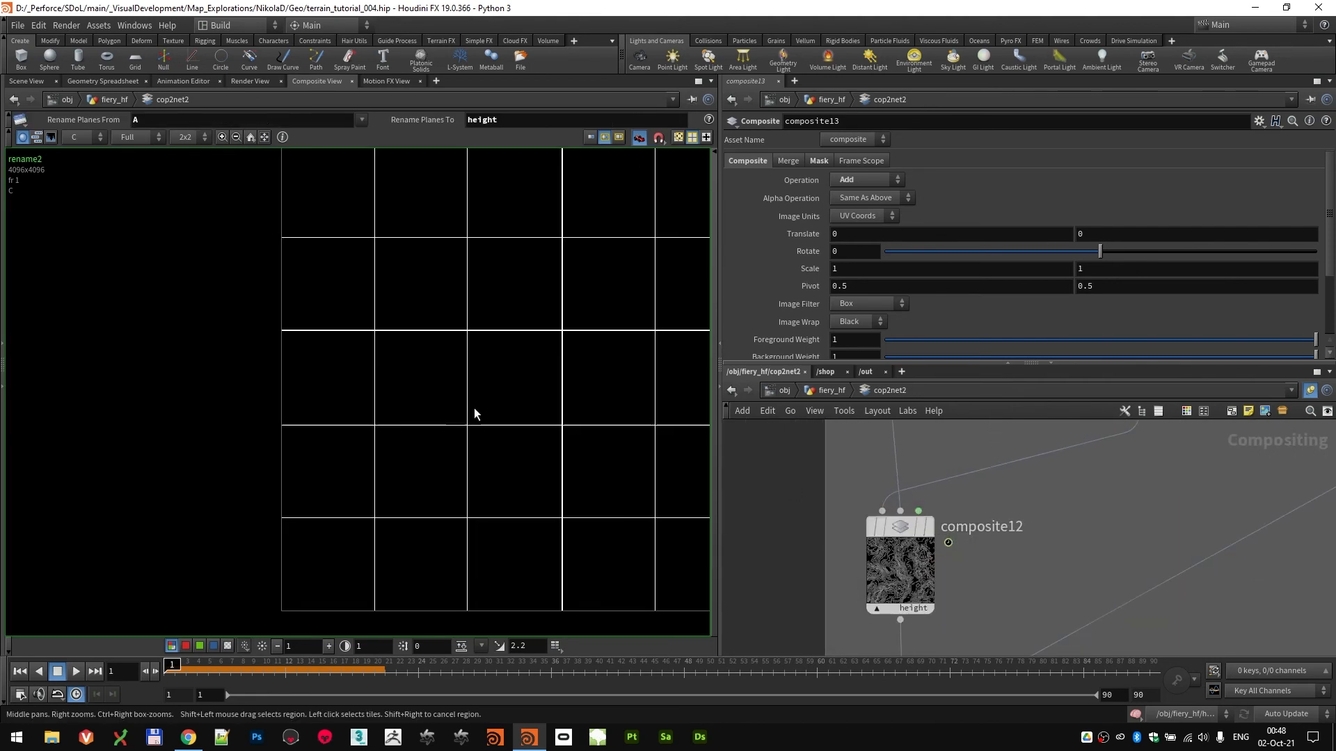
click(900, 562)
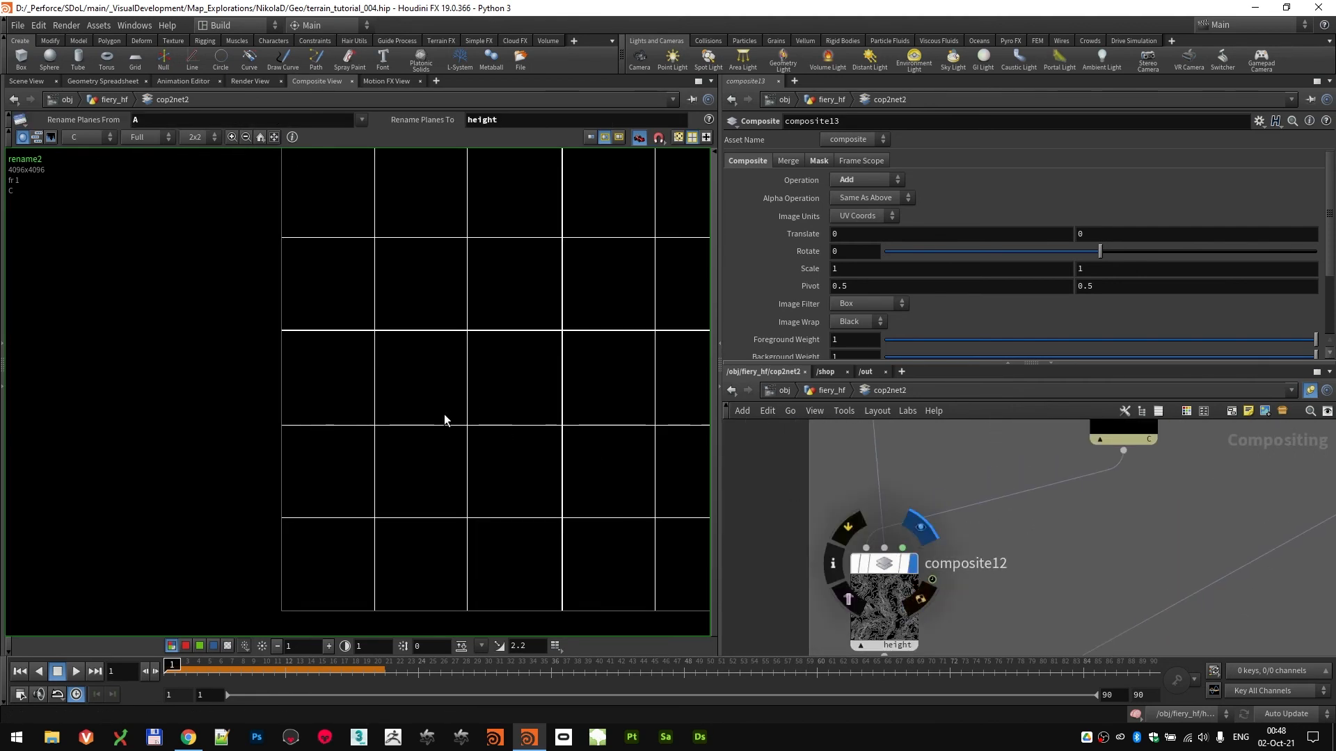